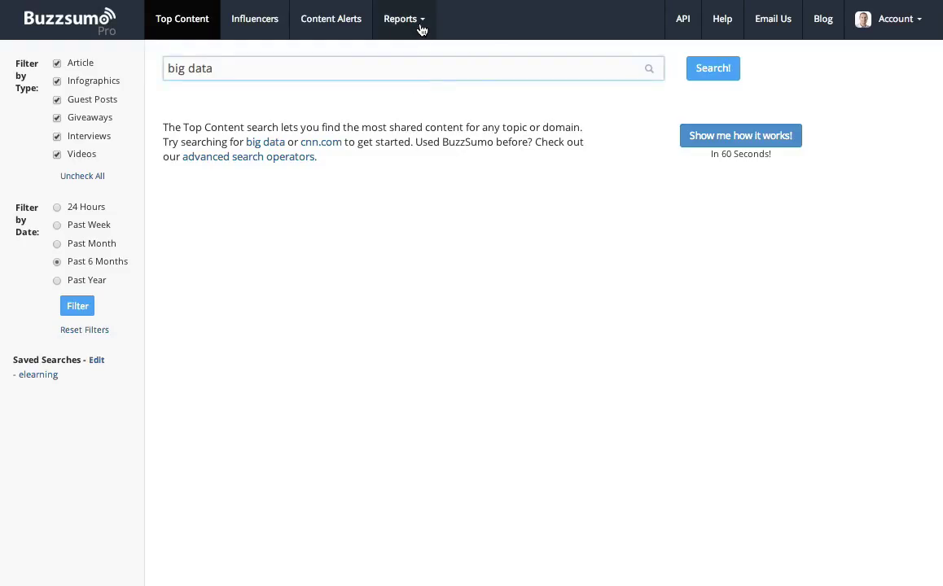
# Step: Run Content Analysis on trackmaven.com, yielding 100 articles and 5,361 total shares
pyautogui.click(400, 19)
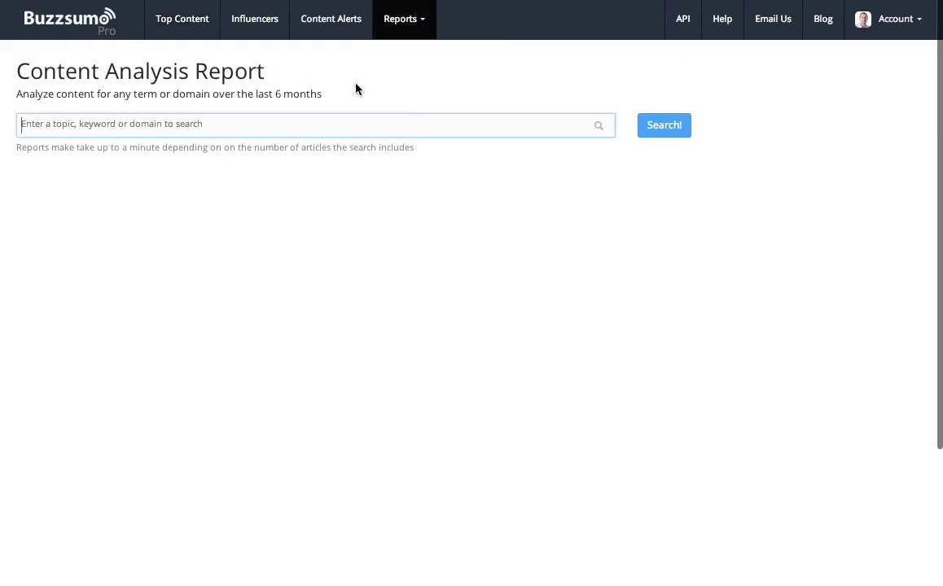
pyautogui.write('track')
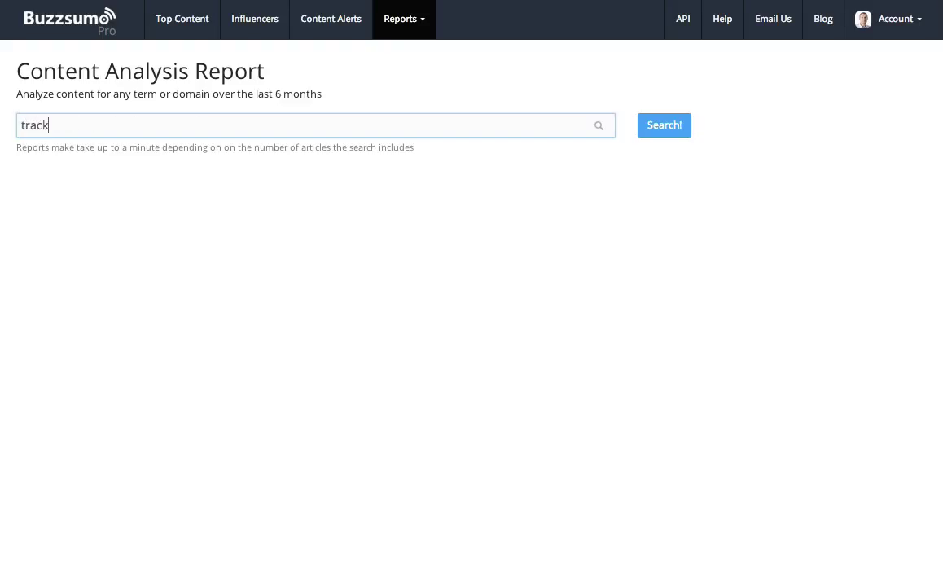
pyautogui.write('maven.com')
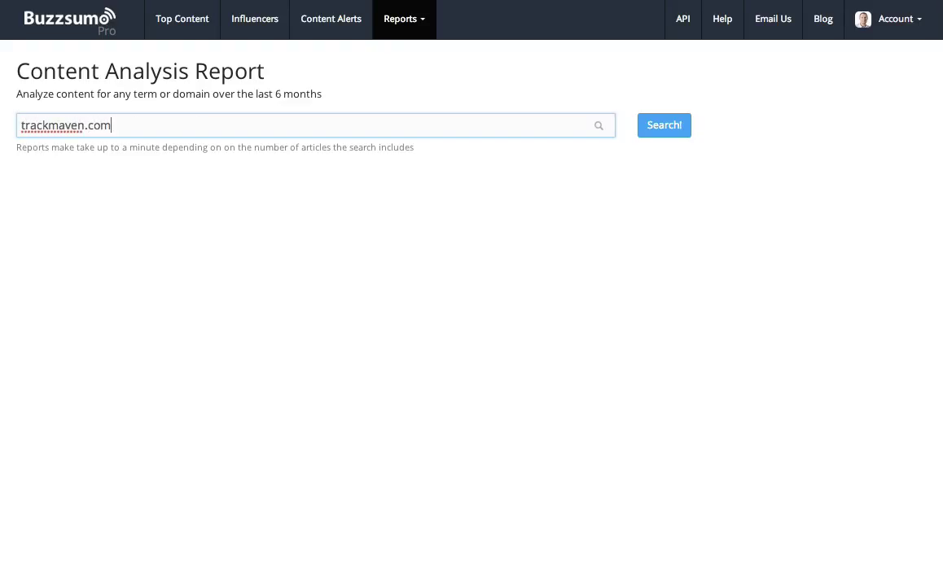
pyautogui.click(663, 125)
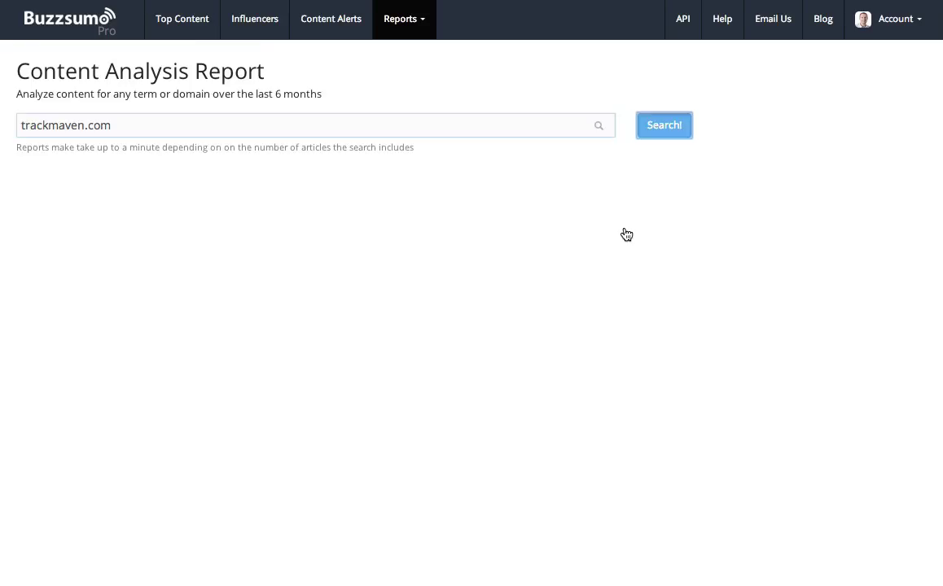
pyautogui.click(664, 125)
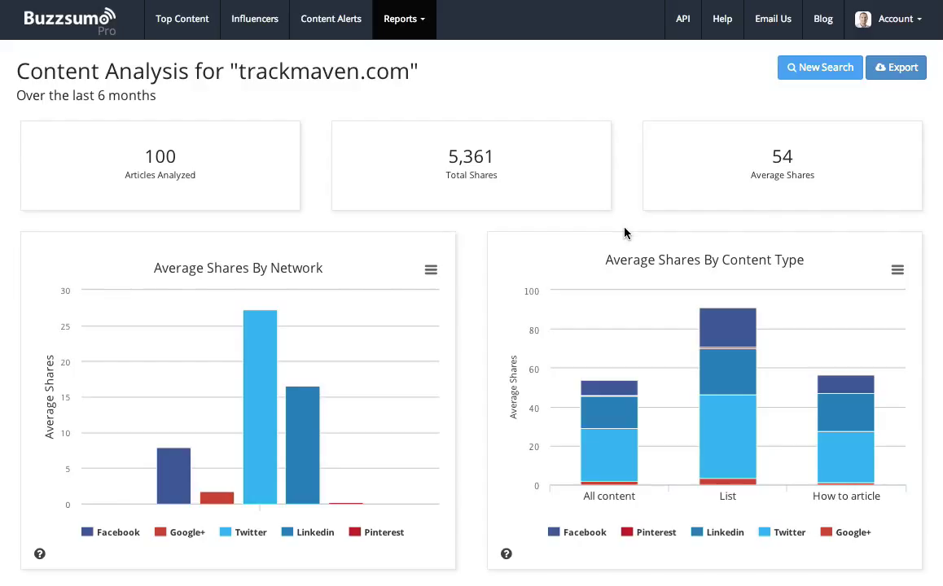
pyautogui.moveTo(263, 189)
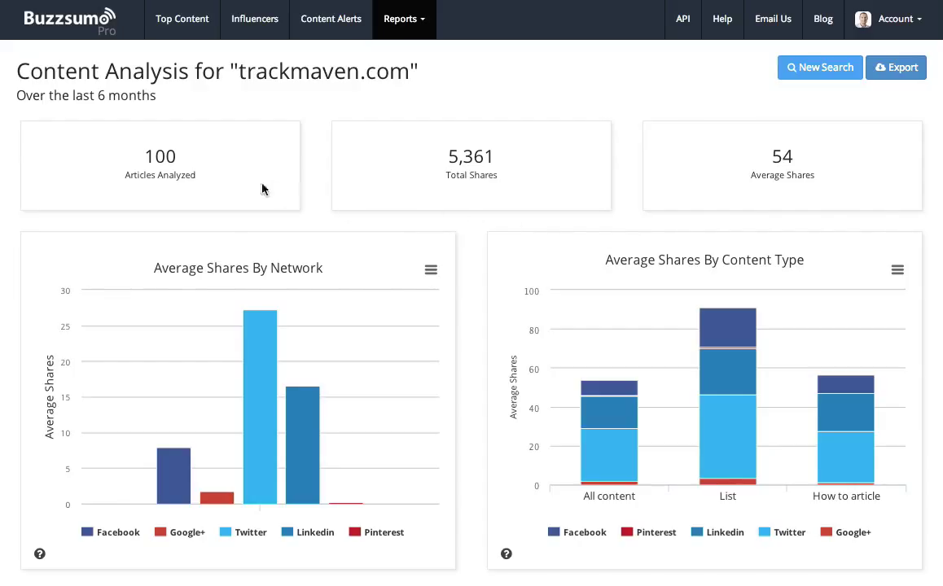
pyautogui.moveTo(501, 129)
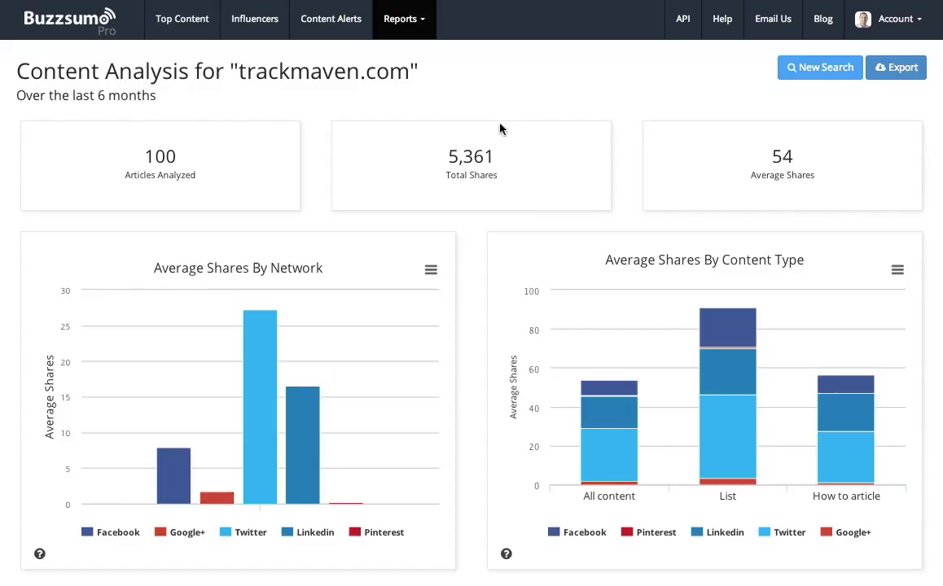
pyautogui.moveTo(505, 262)
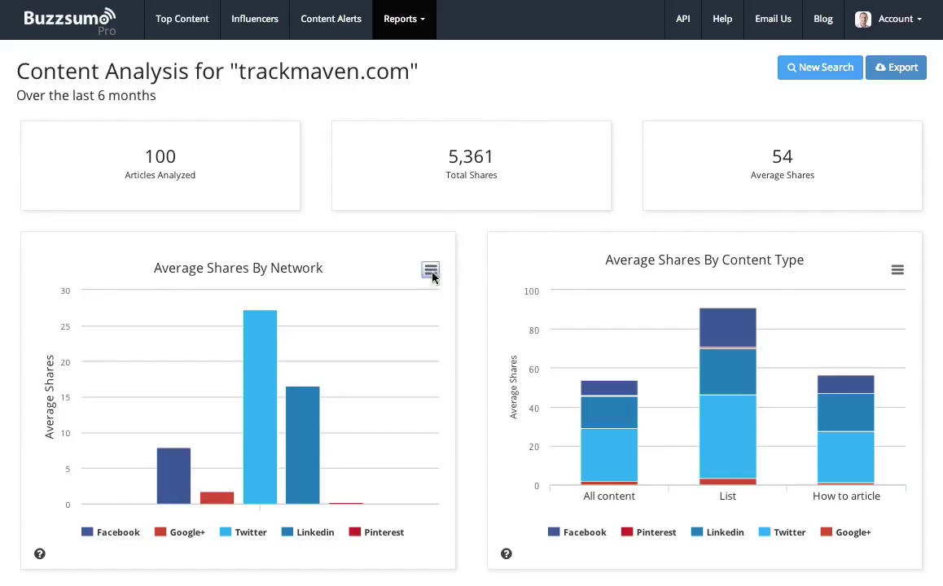
pyautogui.moveTo(258, 342)
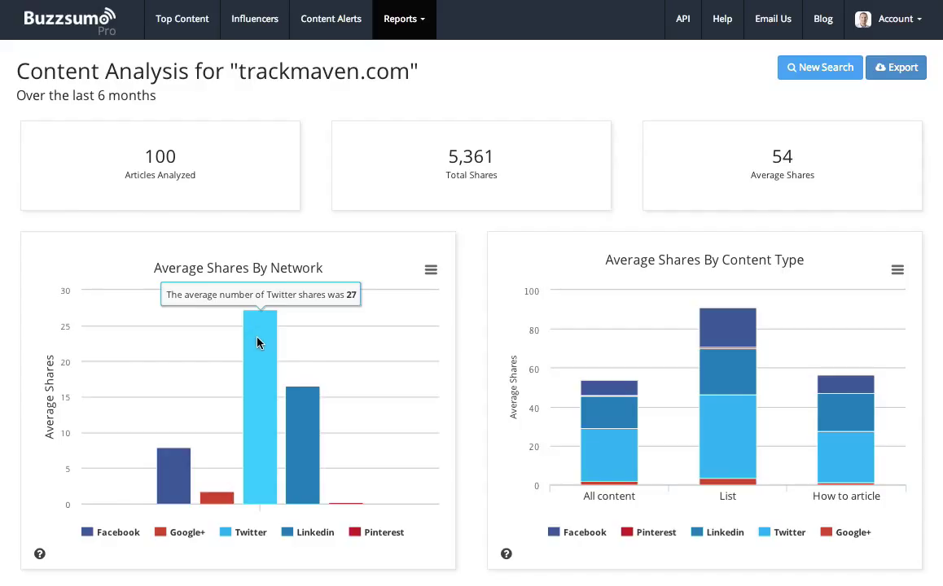
pyautogui.moveTo(298, 411)
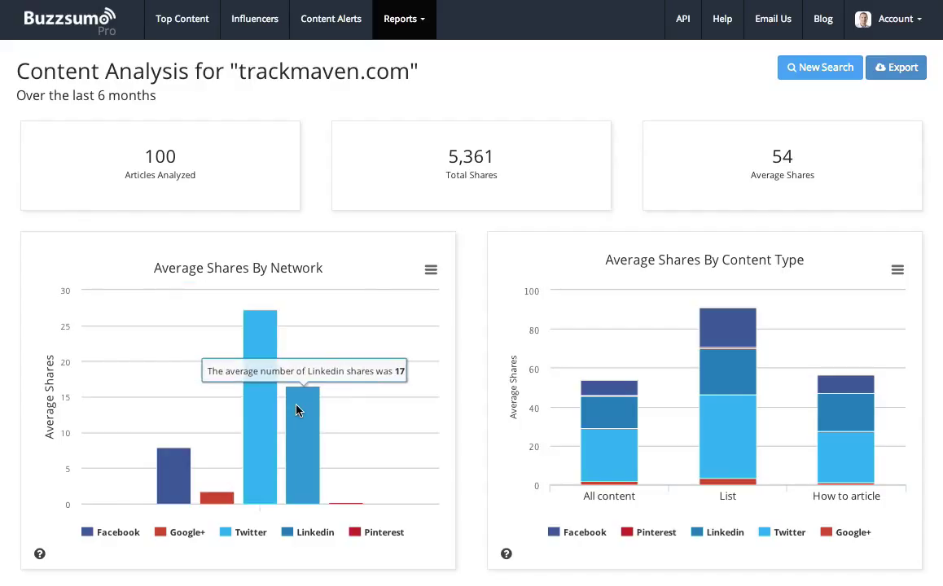
pyautogui.moveTo(625, 326)
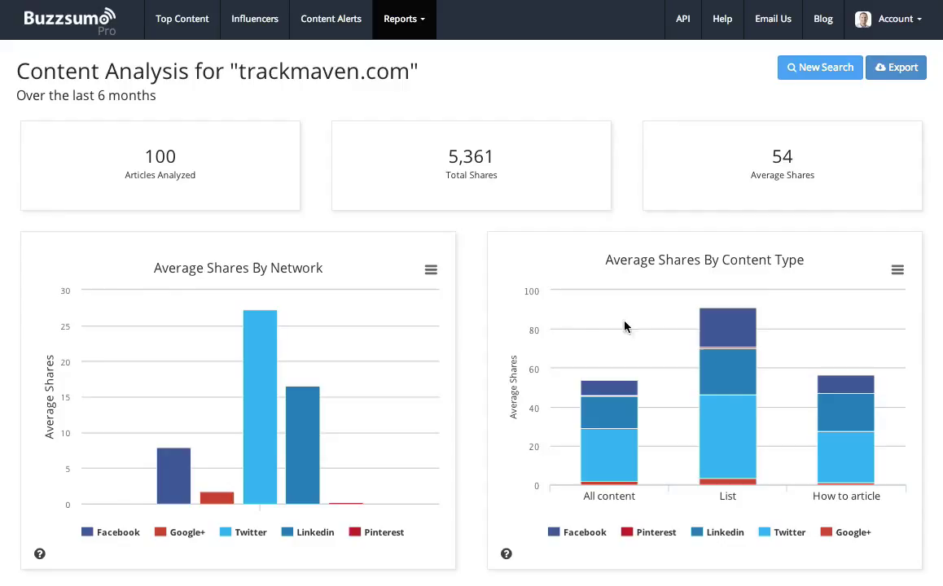
pyautogui.moveTo(820, 342)
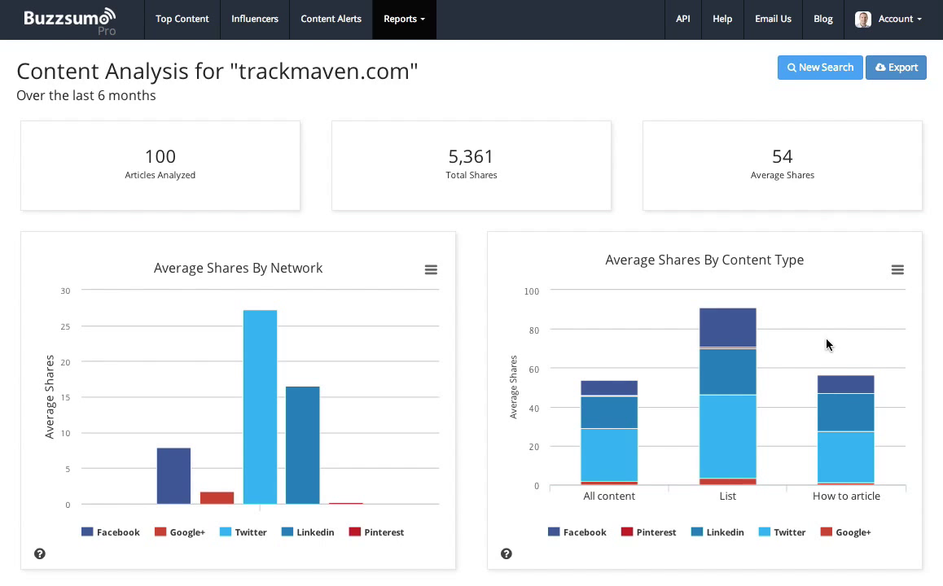
pyautogui.scroll(-3)
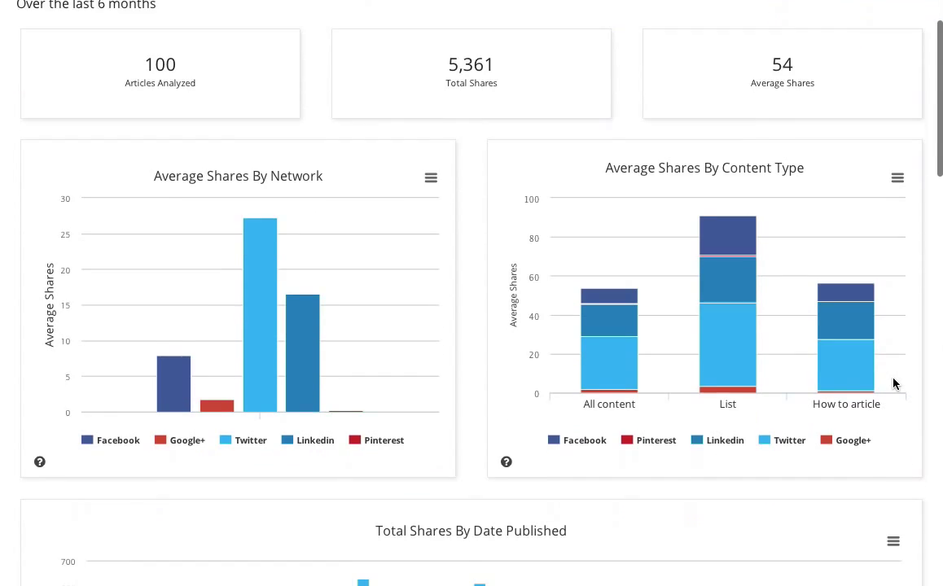
pyautogui.scroll(-3)
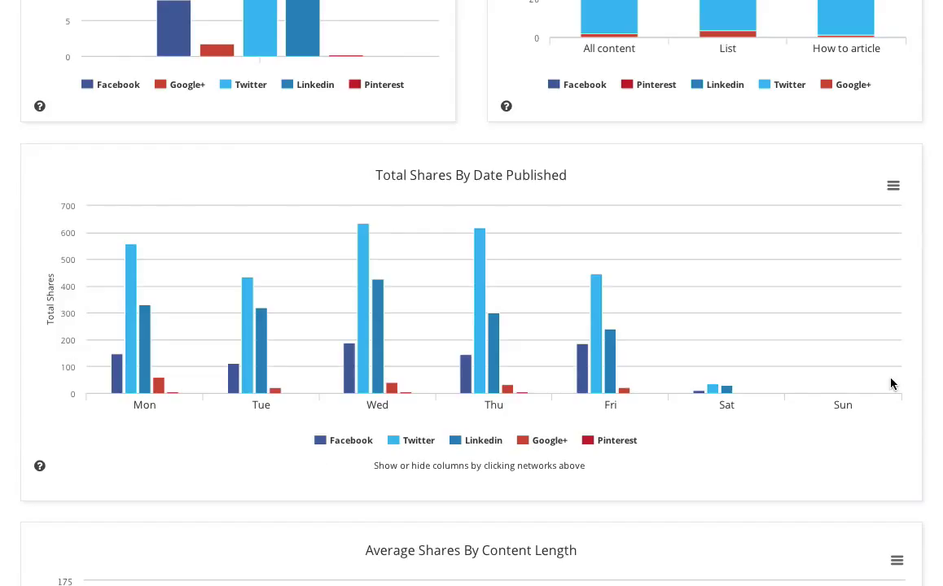
pyautogui.scroll(-3)
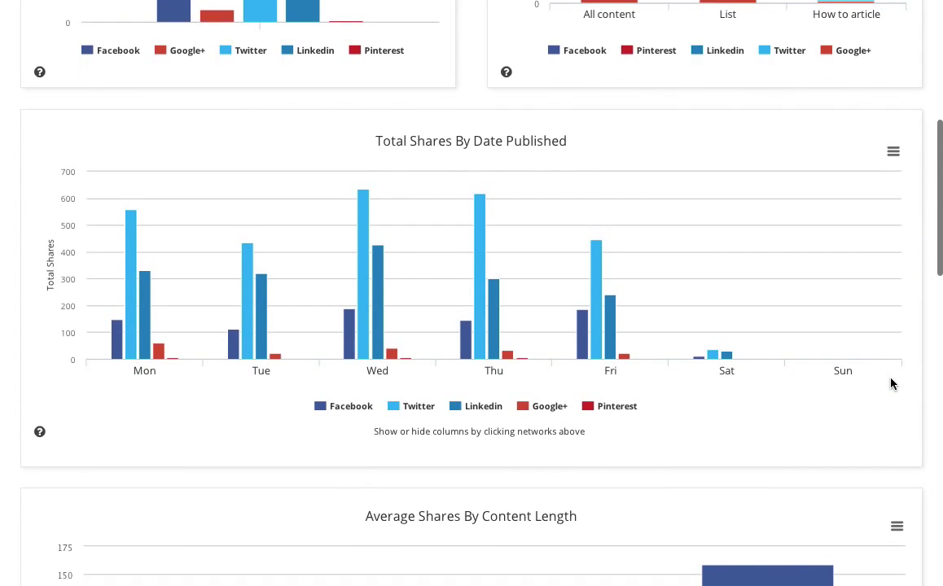
pyautogui.scroll(-3)
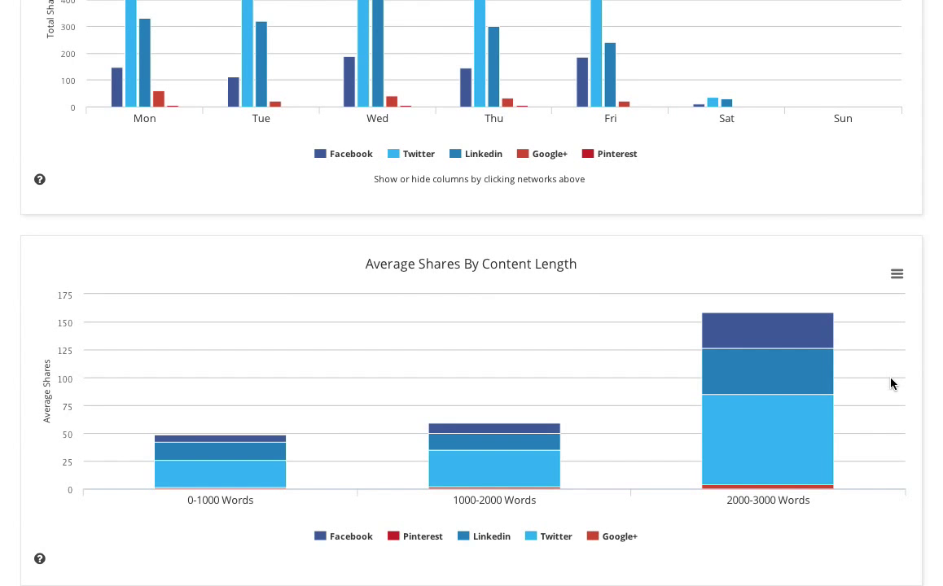
pyautogui.scroll(3)
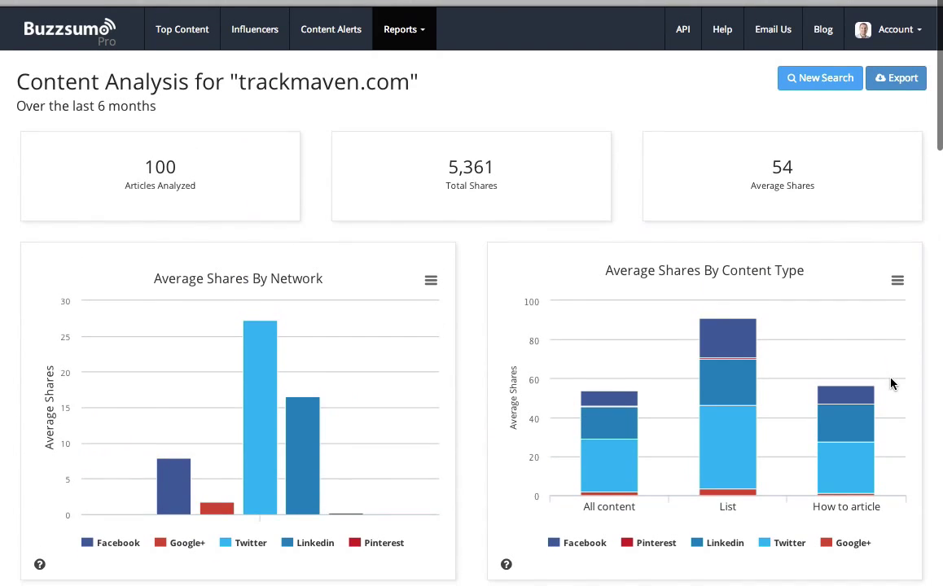
# Step: Run a Domain Comparison report of trackmaven.com versus buzzsumo.com
pyautogui.click(404, 29)
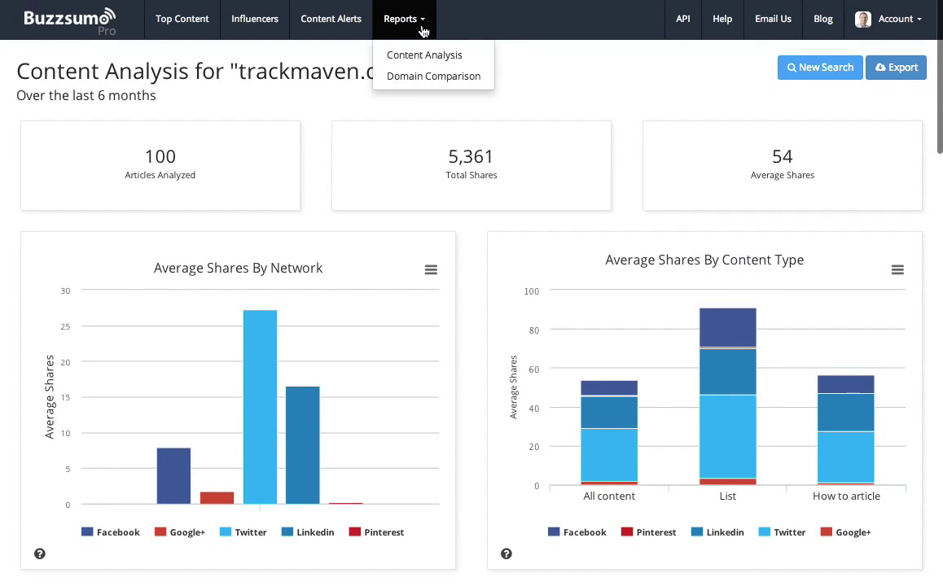
pyautogui.click(433, 76)
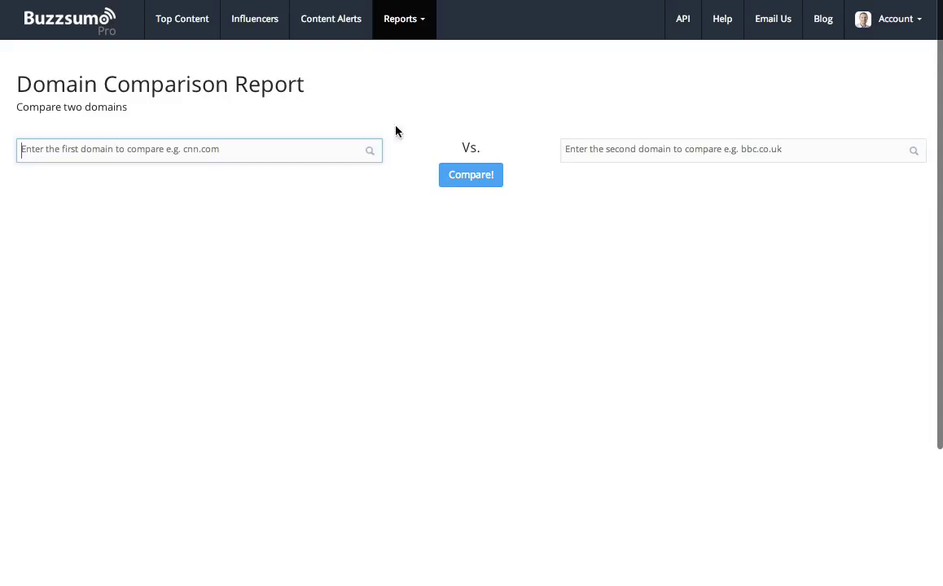
pyautogui.write('trackmaven.co')
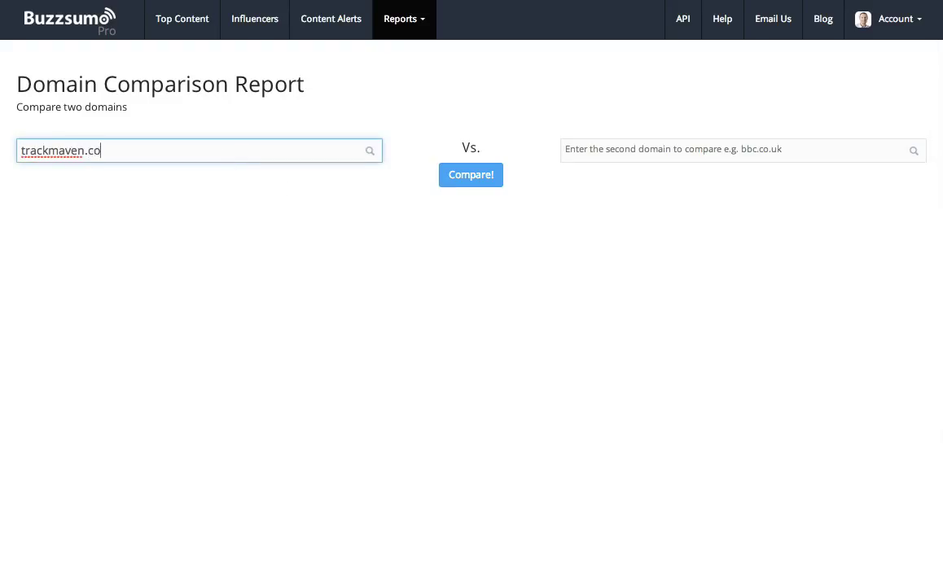
pyautogui.click(741, 150)
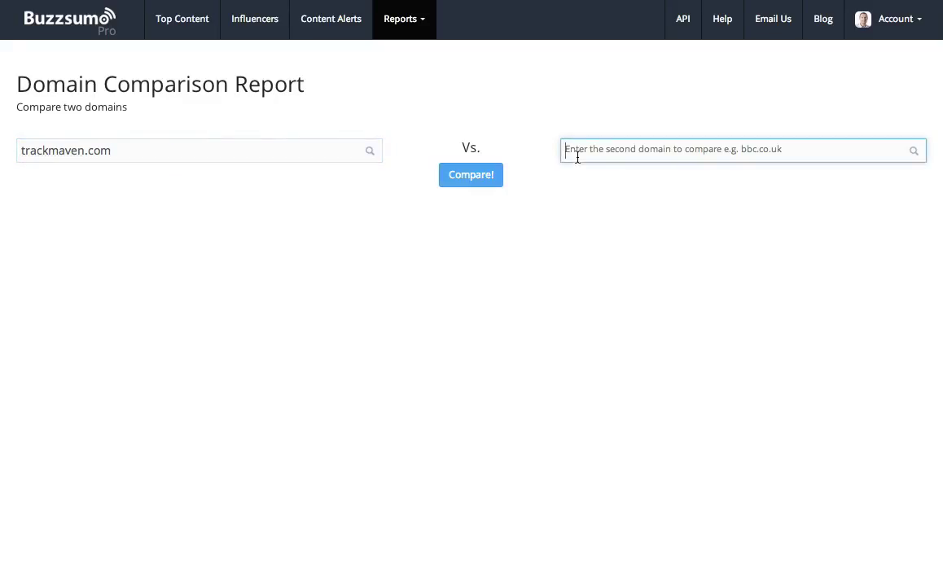
pyautogui.write('buzzsumo')
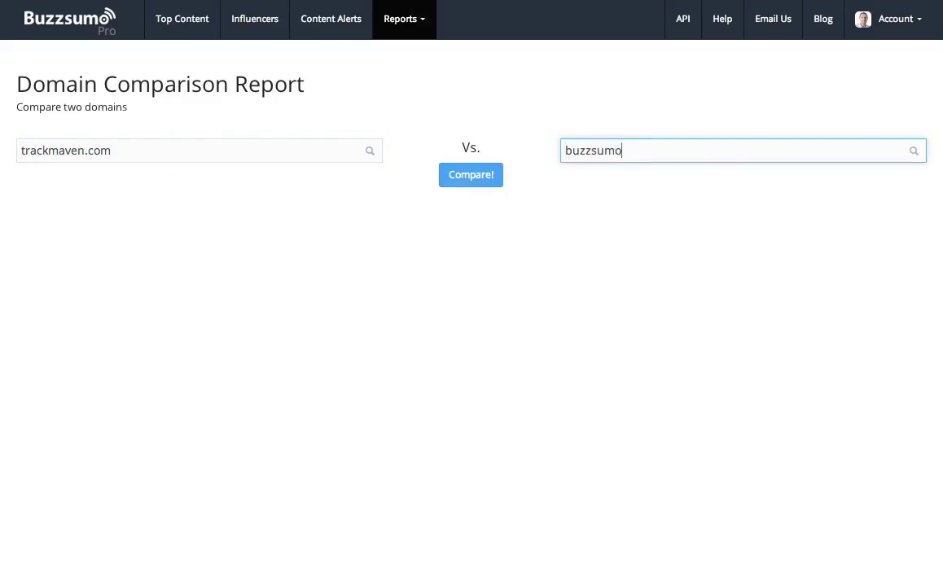
pyautogui.write('.com')
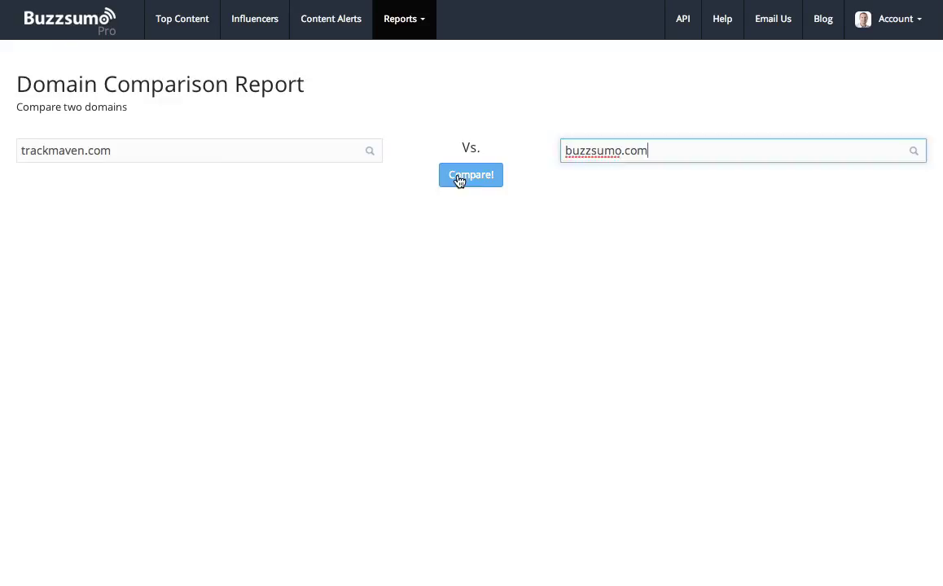
pyautogui.click(470, 175)
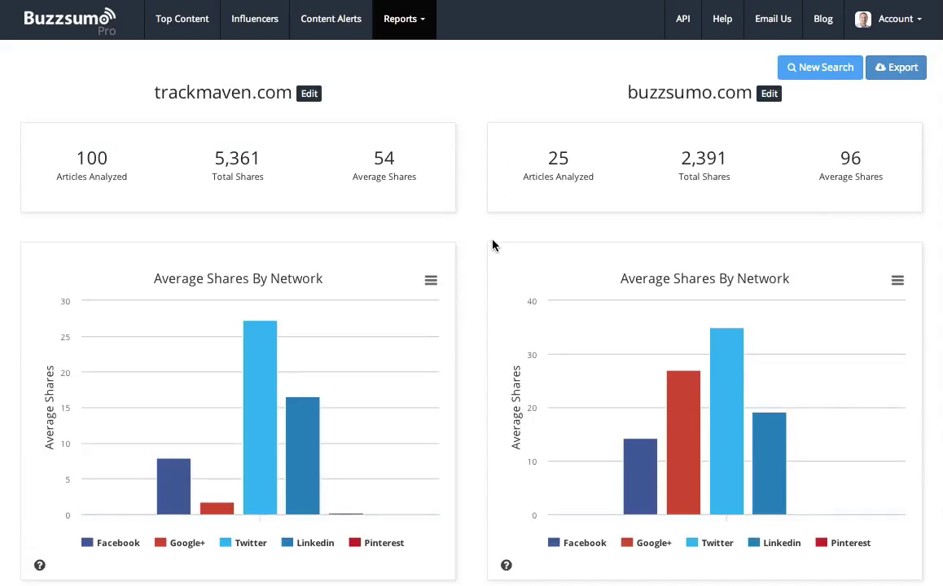
pyautogui.moveTo(179, 148)
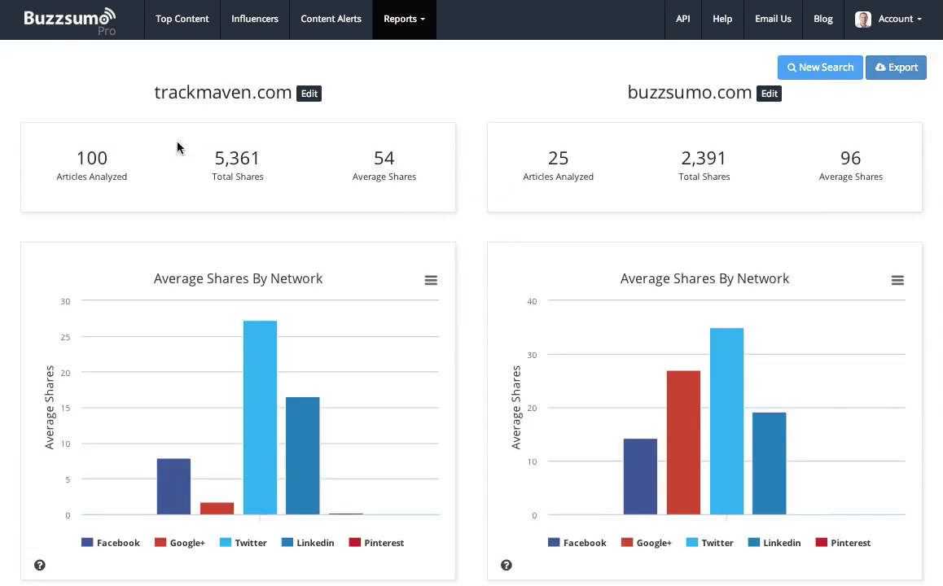
pyautogui.moveTo(414, 223)
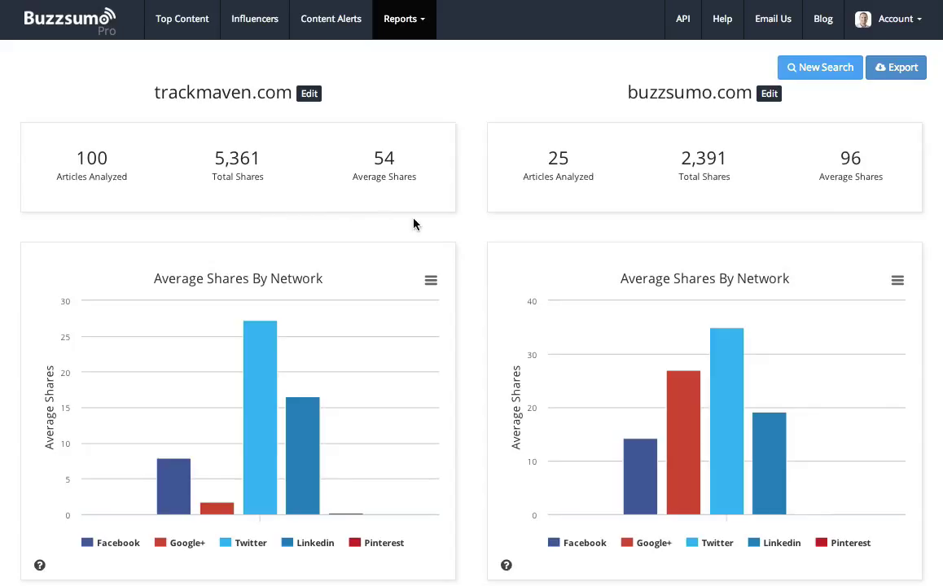
pyautogui.moveTo(719, 214)
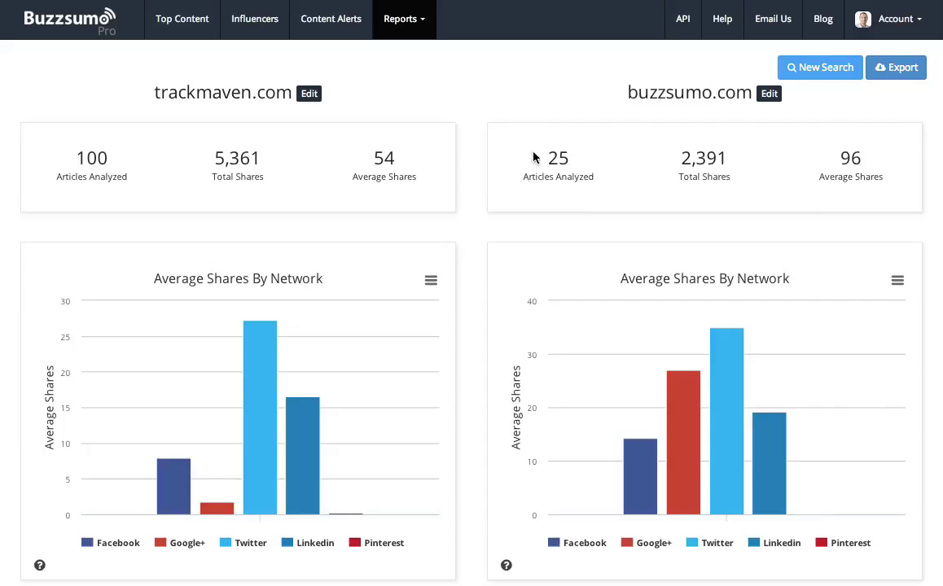
pyautogui.moveTo(521, 173)
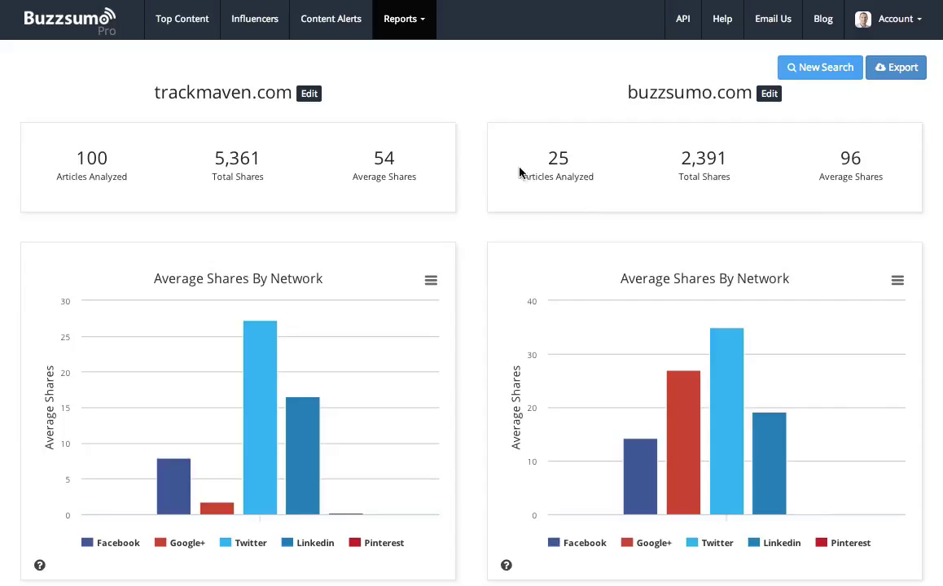
pyautogui.moveTo(542, 188)
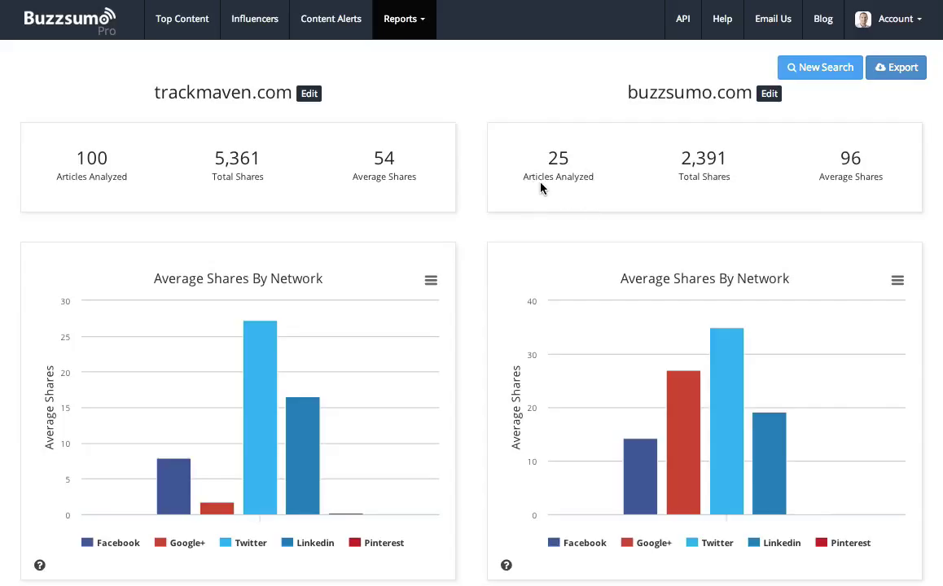
pyautogui.moveTo(687, 197)
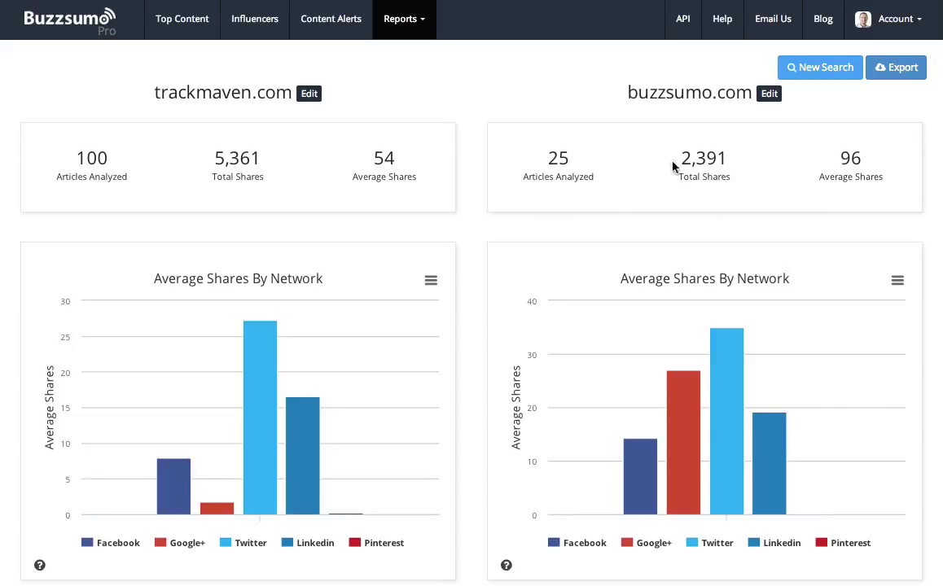
pyautogui.moveTo(849, 214)
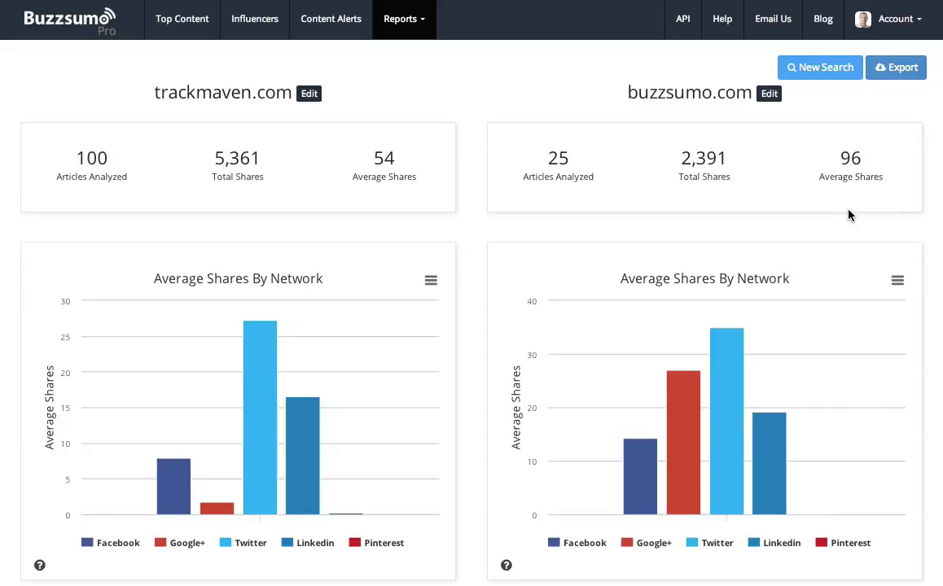
pyautogui.moveTo(873, 190)
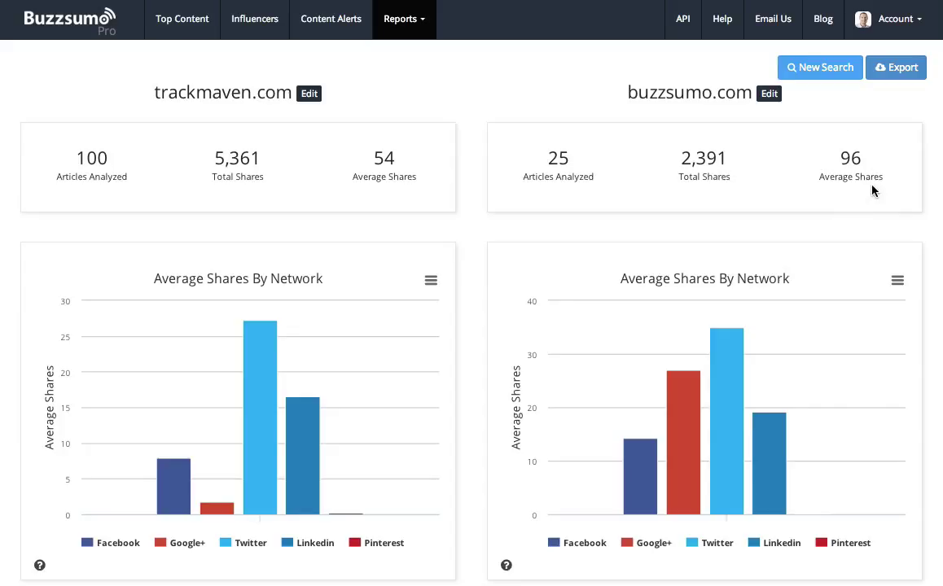
pyautogui.moveTo(854, 196)
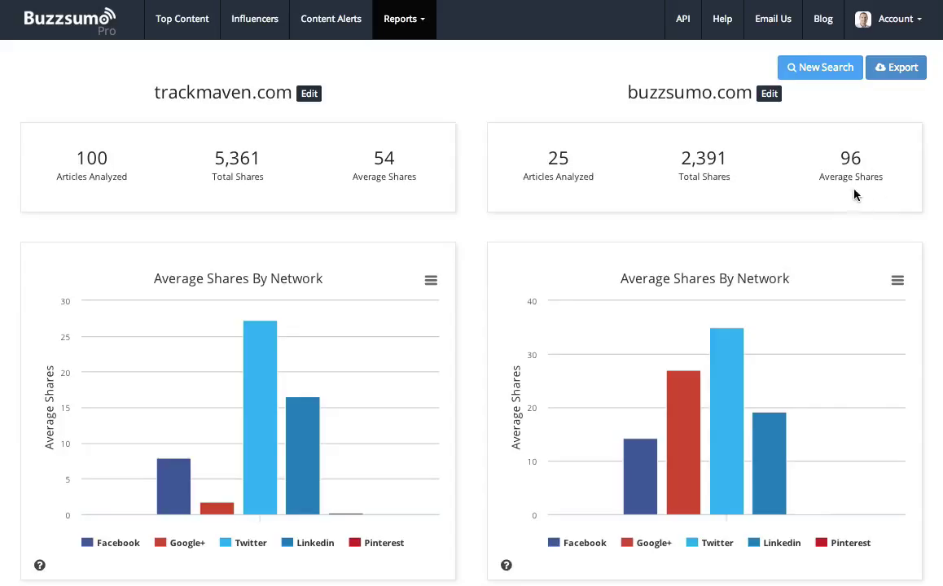
pyautogui.moveTo(694, 221)
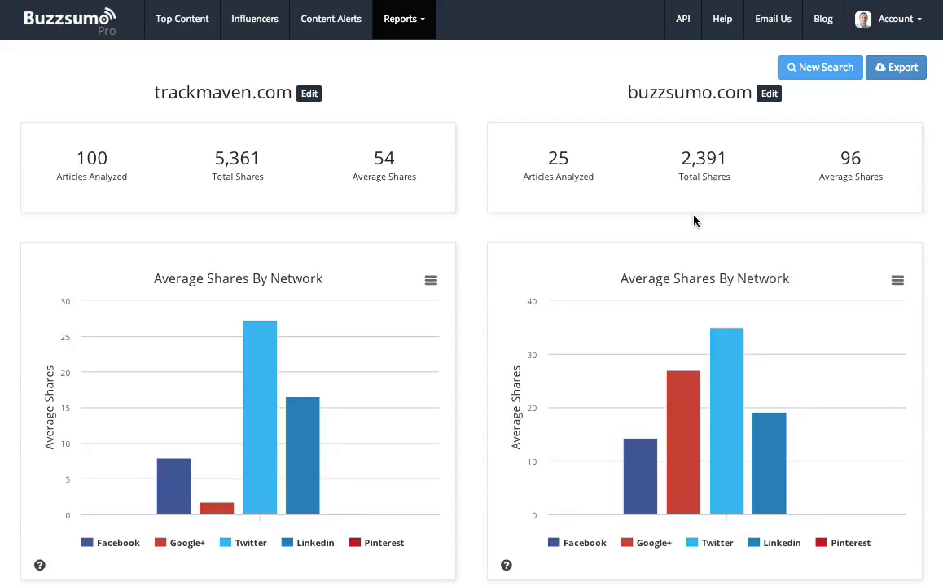
pyautogui.moveTo(687, 223)
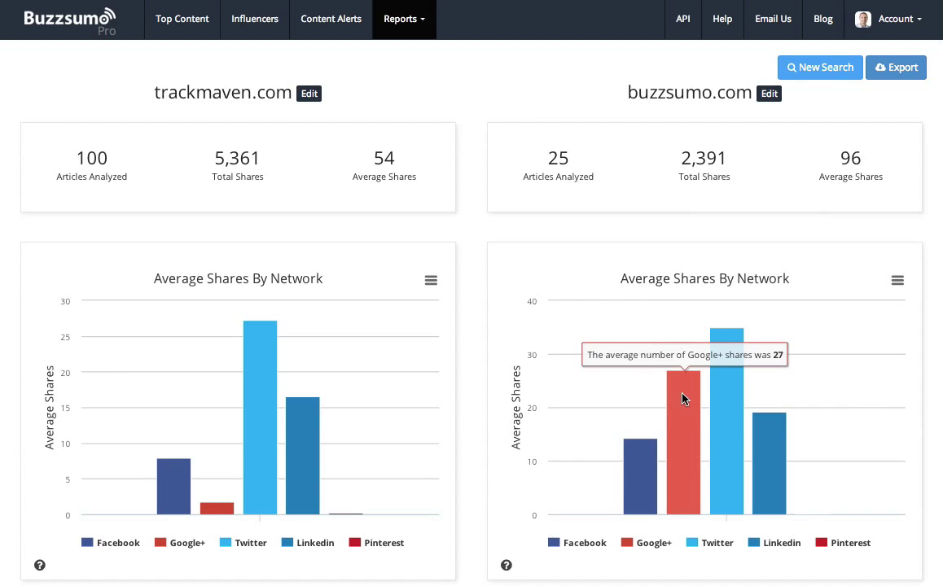
pyautogui.moveTo(687, 402)
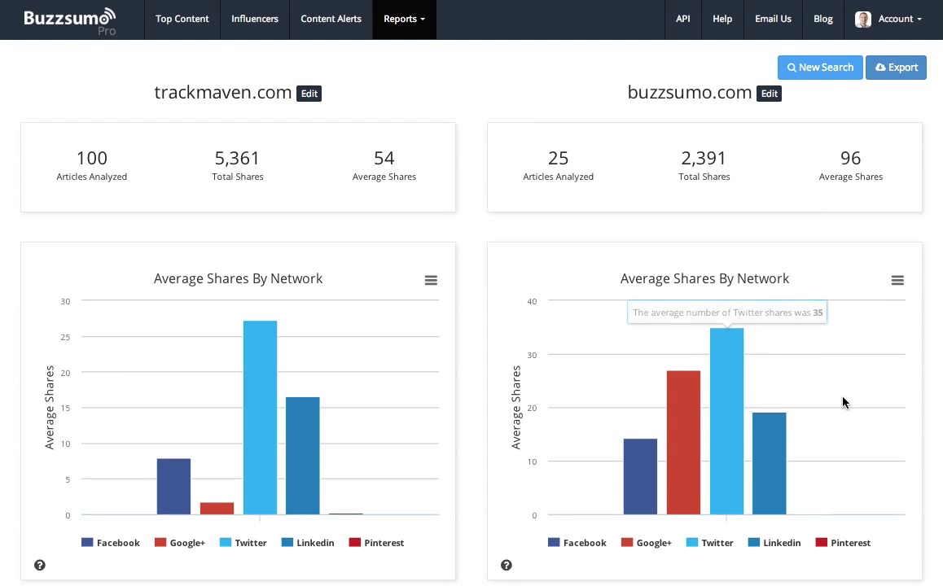
# Step: Scroll through the content type, date published and content length comparison charts
pyautogui.scroll(-3)
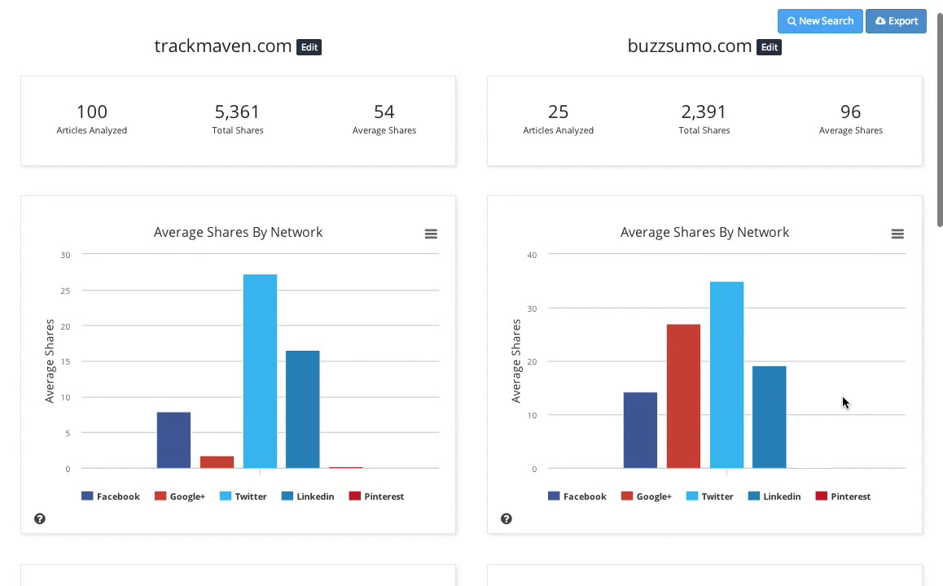
pyautogui.scroll(-3)
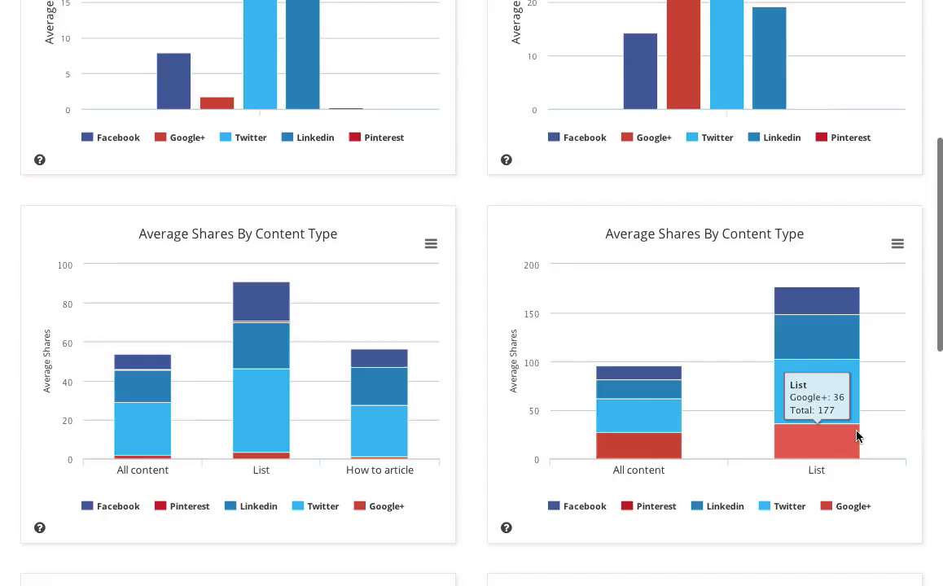
pyautogui.moveTo(830, 390)
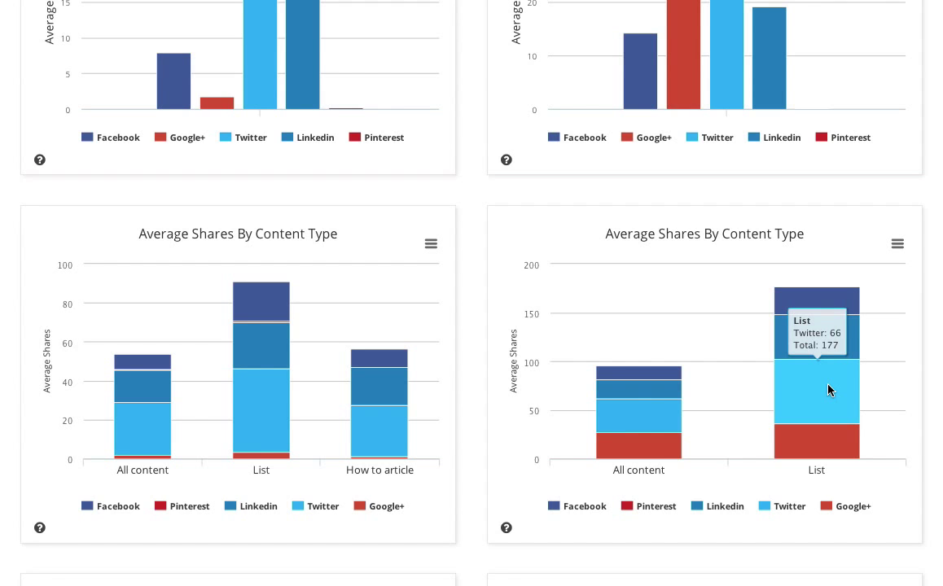
pyautogui.scroll(-3)
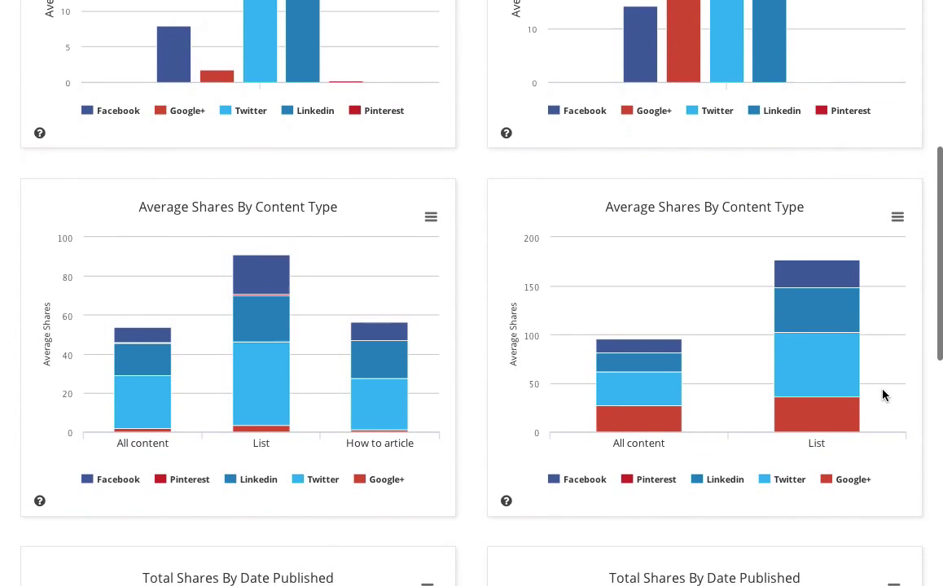
pyautogui.scroll(-3)
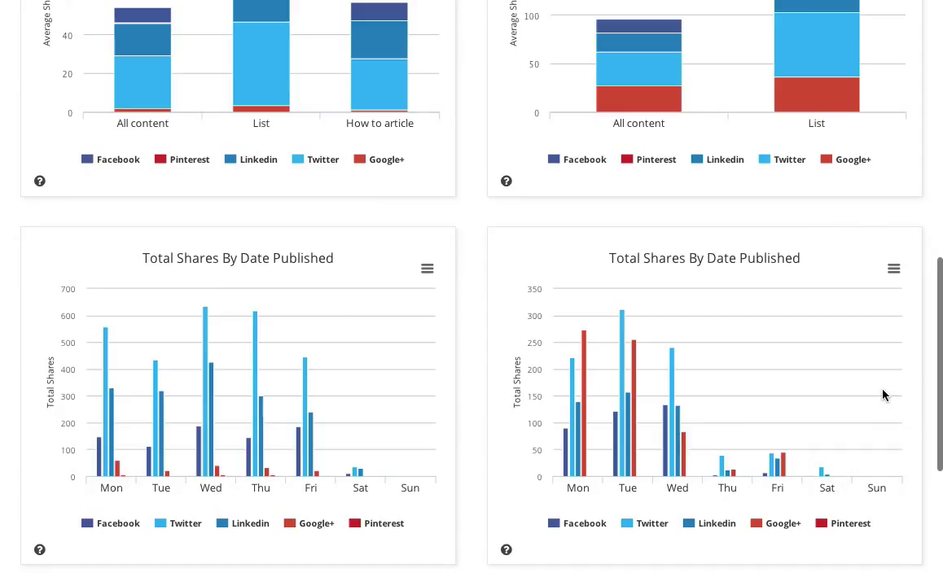
pyautogui.moveTo(619, 314)
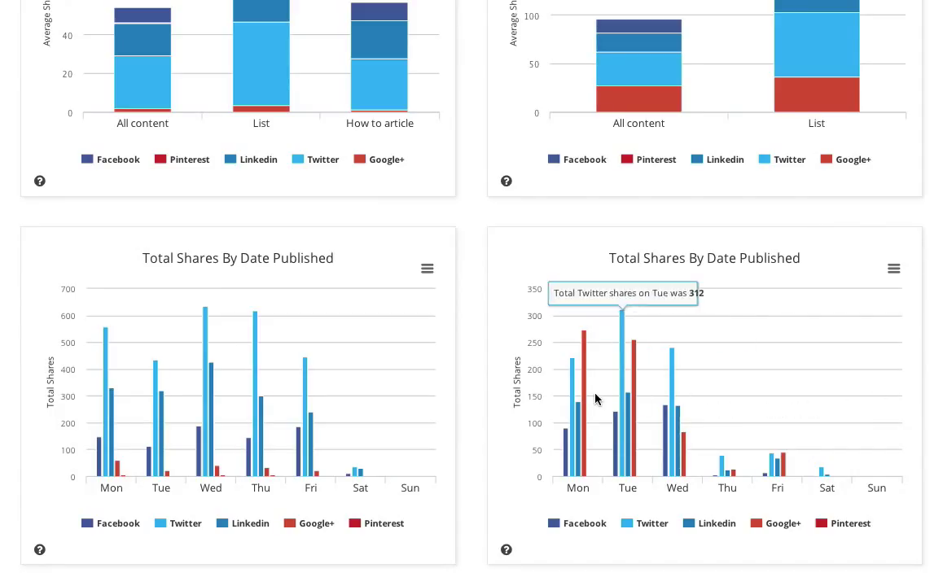
pyautogui.moveTo(667, 393)
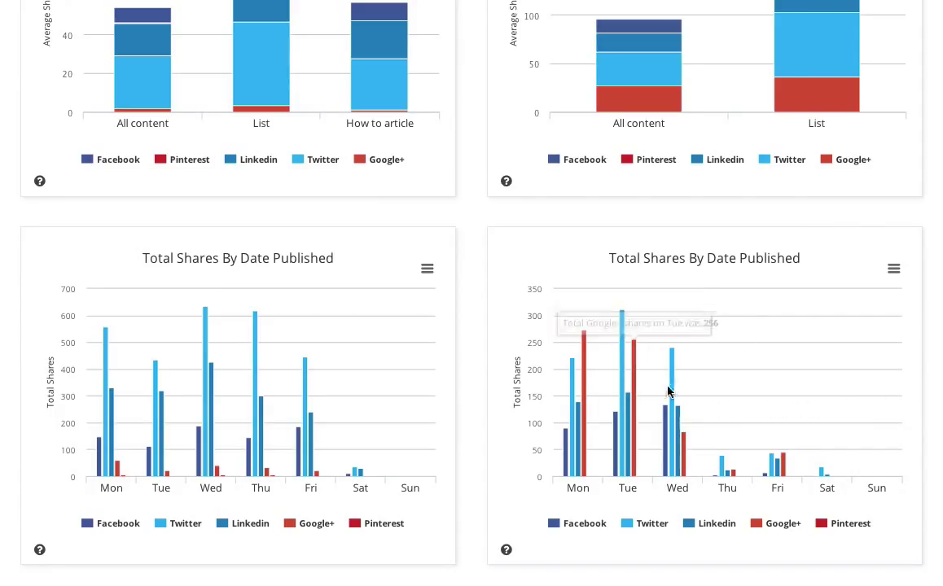
pyautogui.moveTo(865, 399)
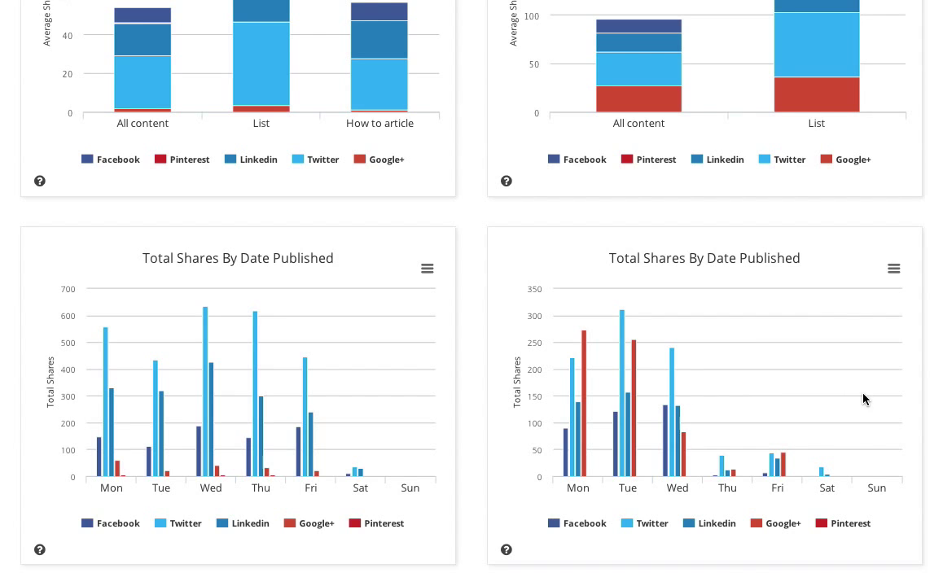
pyautogui.scroll(-3)
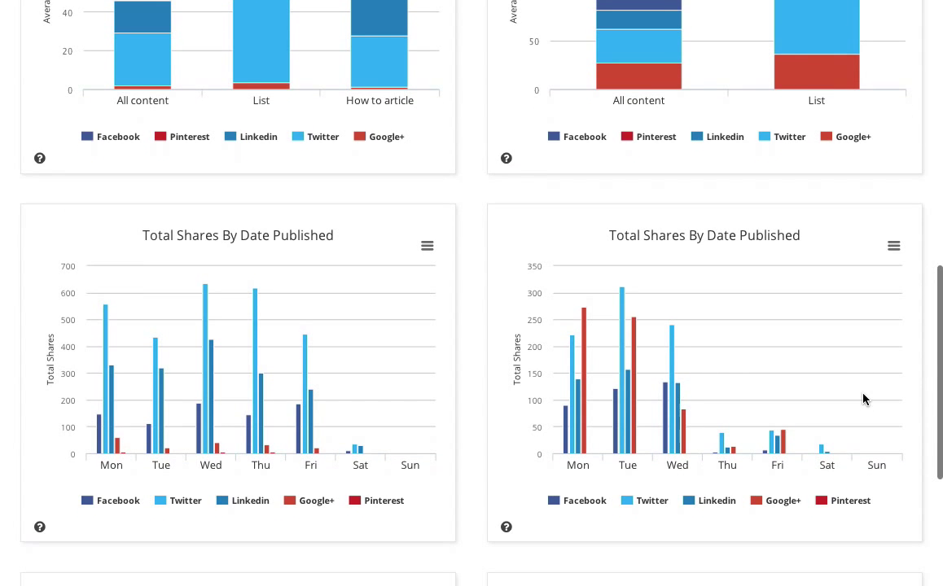
pyautogui.scroll(-3)
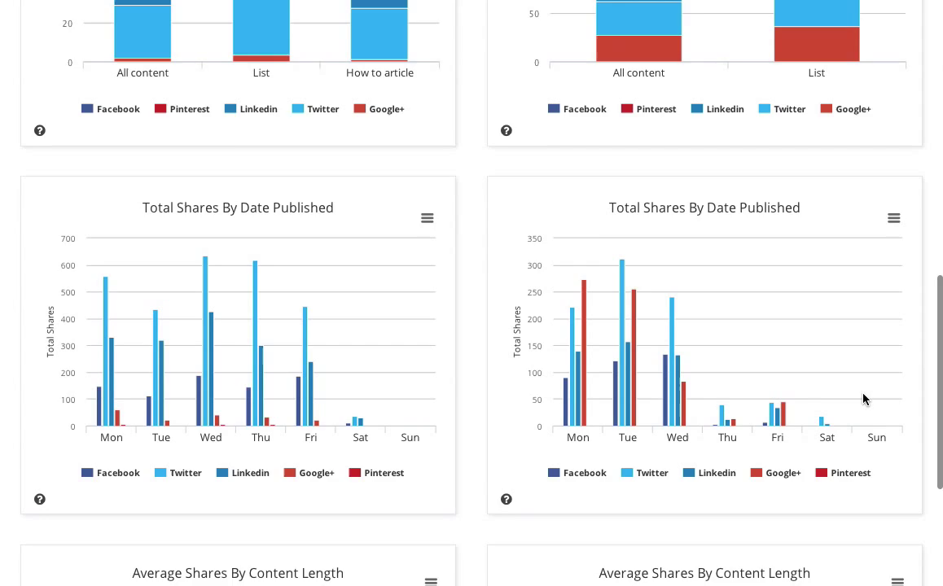
pyautogui.scroll(-3)
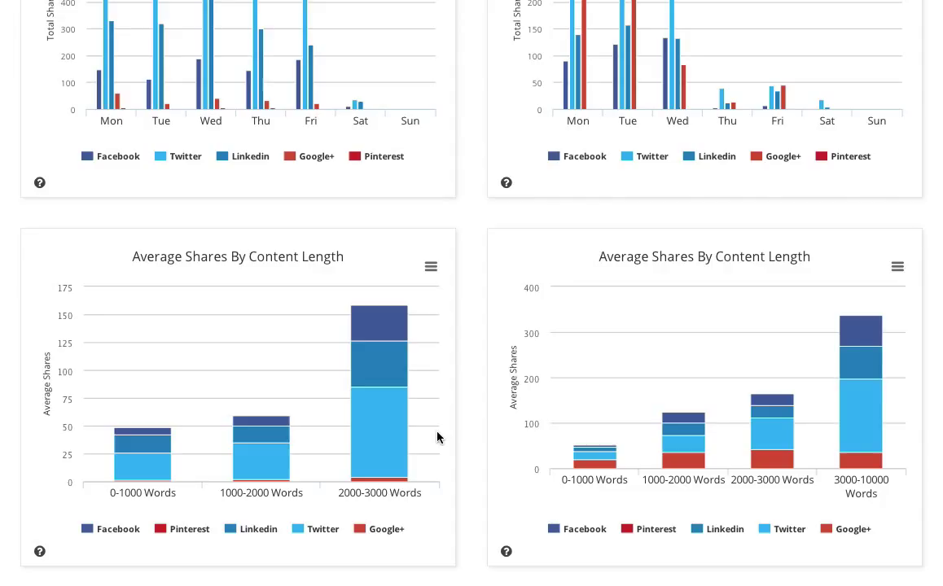
pyautogui.moveTo(860, 411)
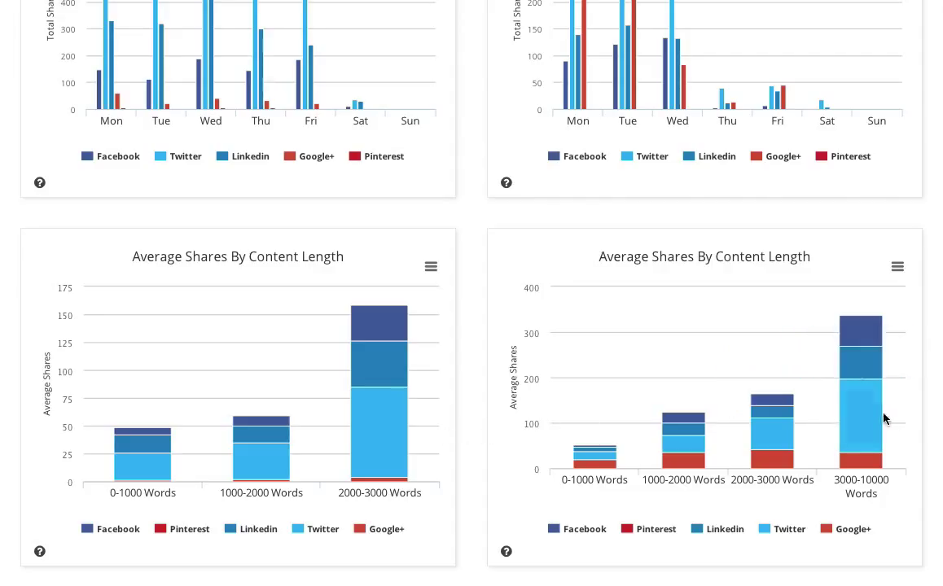
pyautogui.moveTo(860, 411)
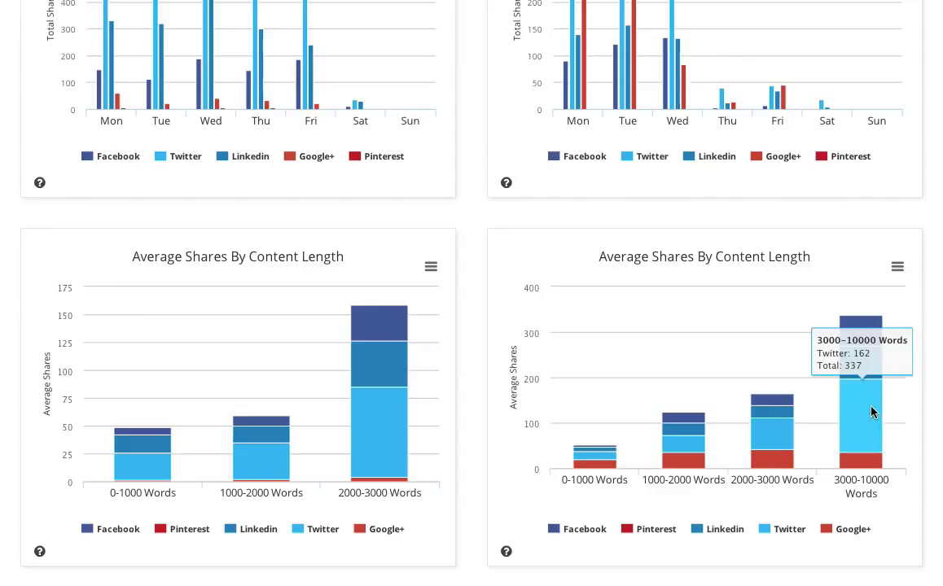
pyautogui.moveTo(896, 409)
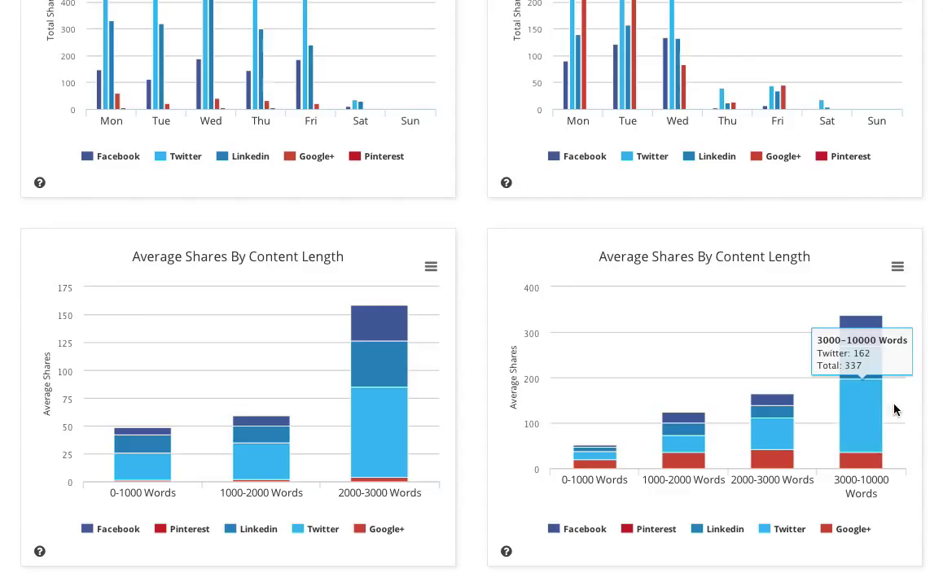
pyautogui.moveTo(870, 406)
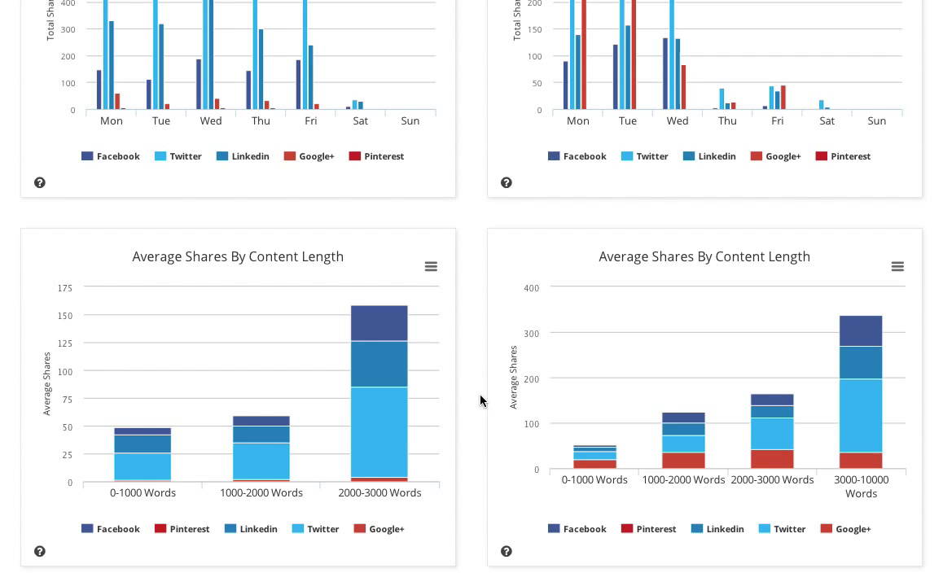
pyautogui.moveTo(471, 396)
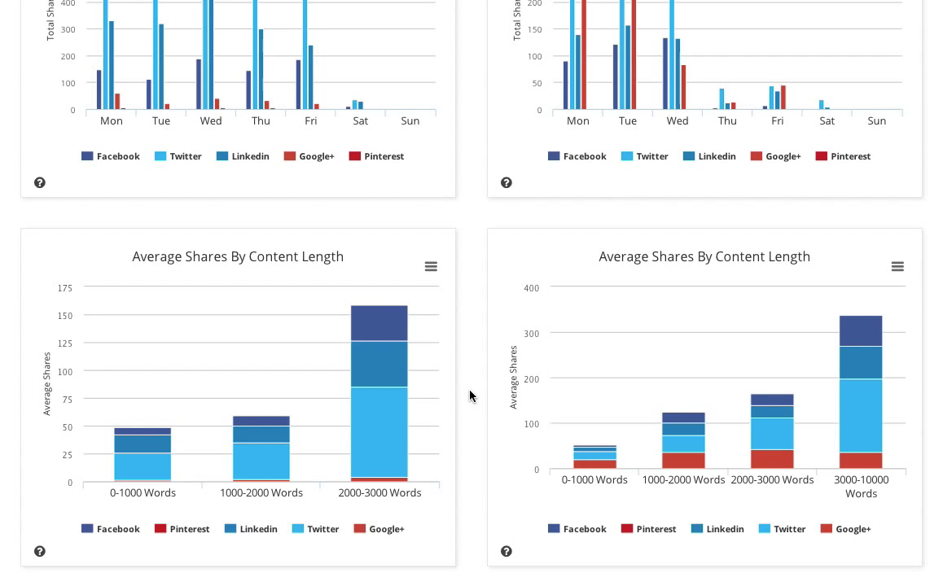
pyautogui.scroll(-3)
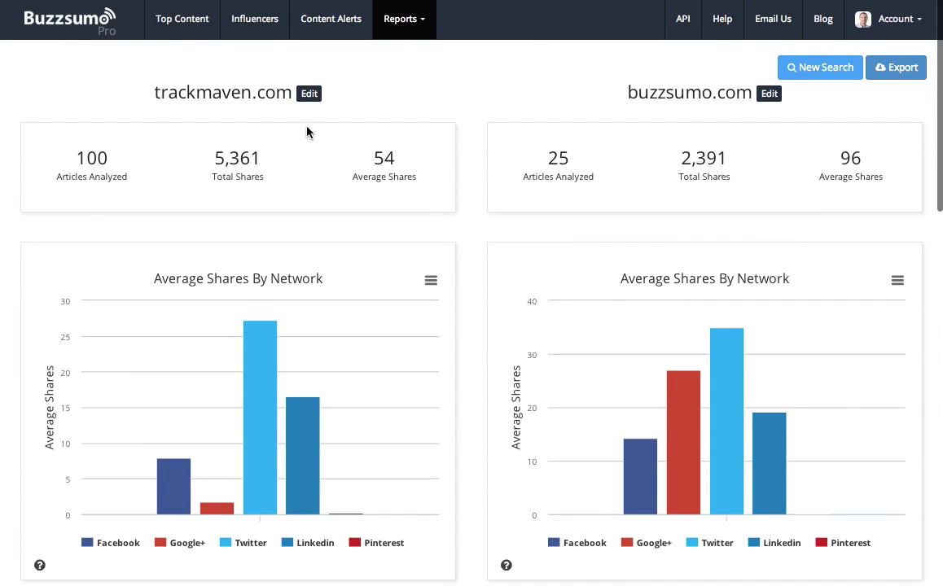
# Step: Enter trackmaven.com in the Top Content search box in place of cnn.com
pyautogui.click(182, 19)
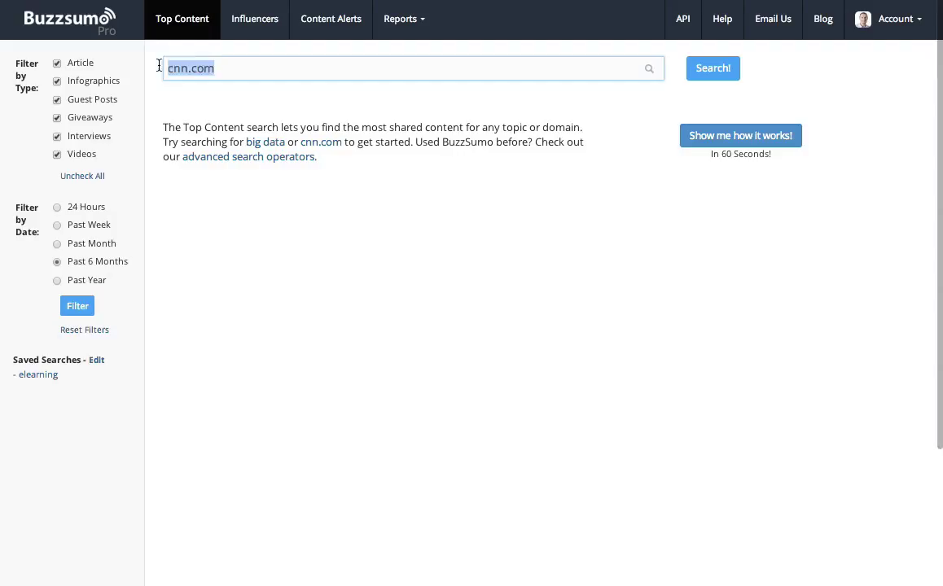
pyautogui.write('trackmaven')
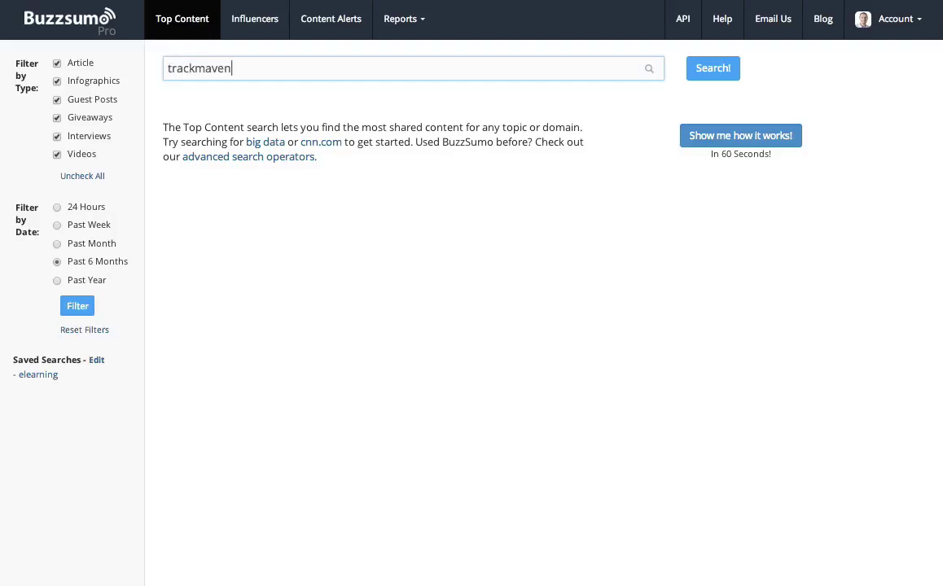
pyautogui.write('.com')
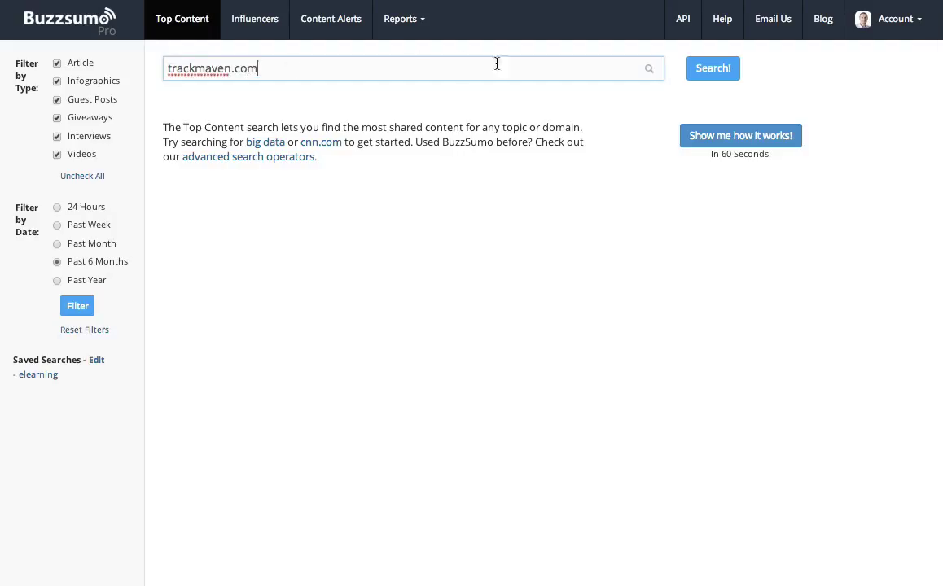
# Step: Search Top Content for trackmaven.com, listing six pages led by a 294-share article
pyautogui.click(712, 68)
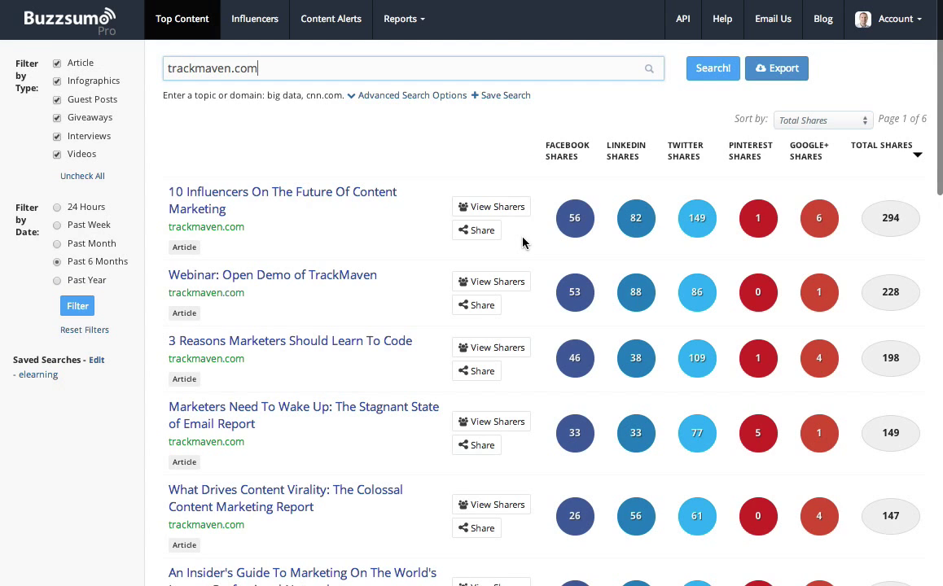
pyautogui.moveTo(640, 280)
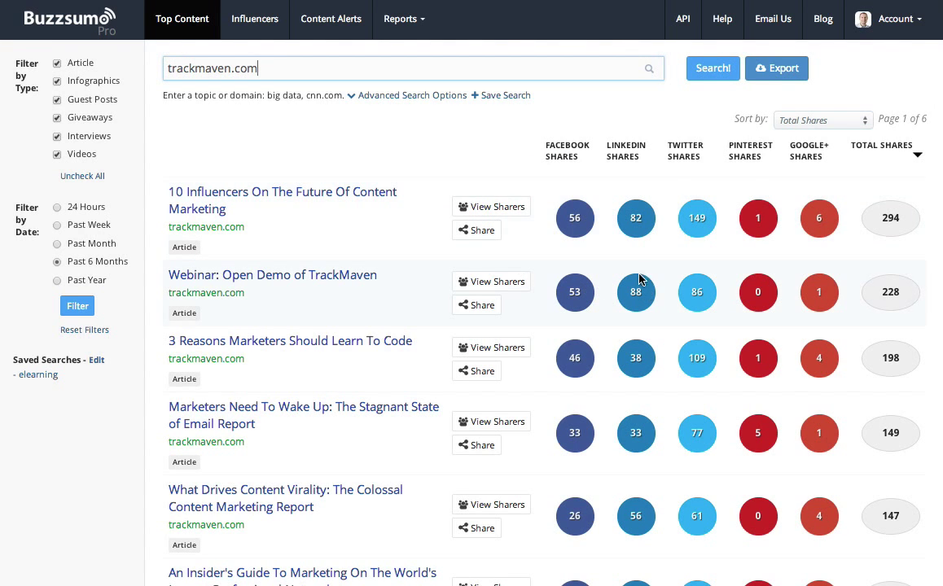
pyautogui.moveTo(797, 272)
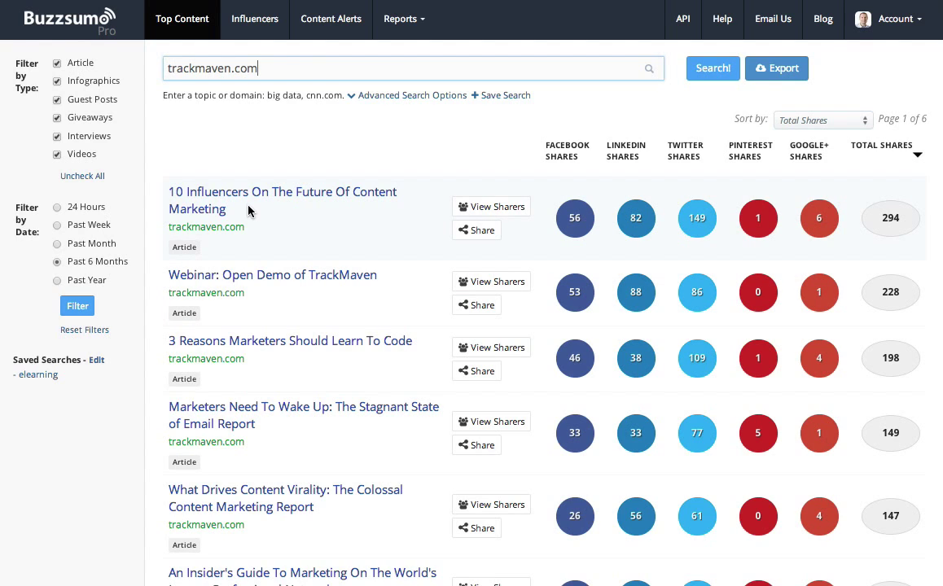
pyautogui.moveTo(285, 225)
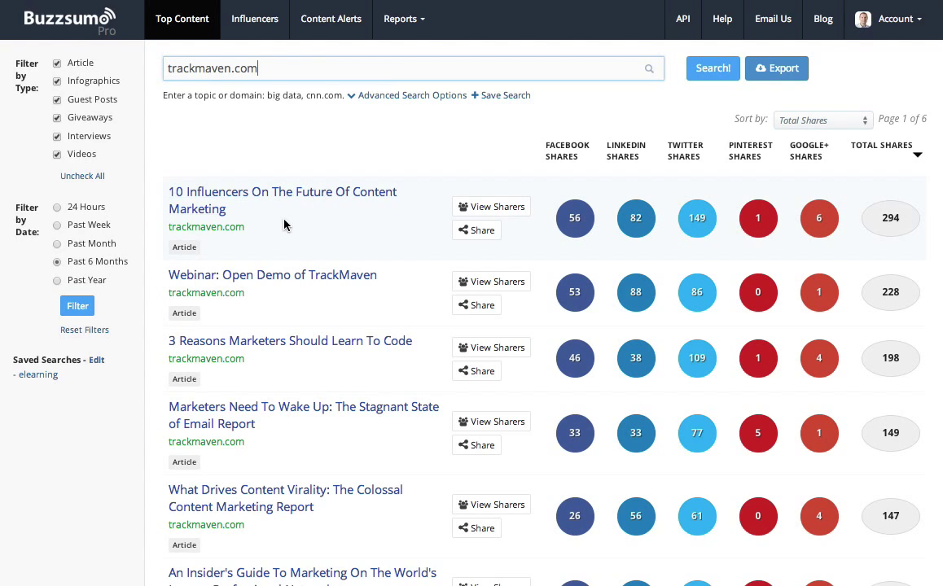
pyautogui.moveTo(293, 306)
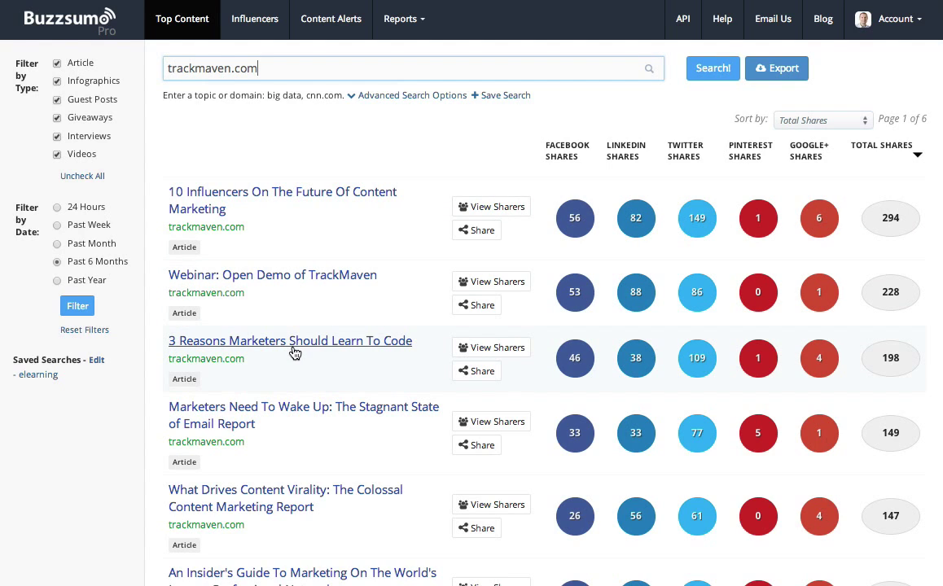
pyautogui.moveTo(295, 351)
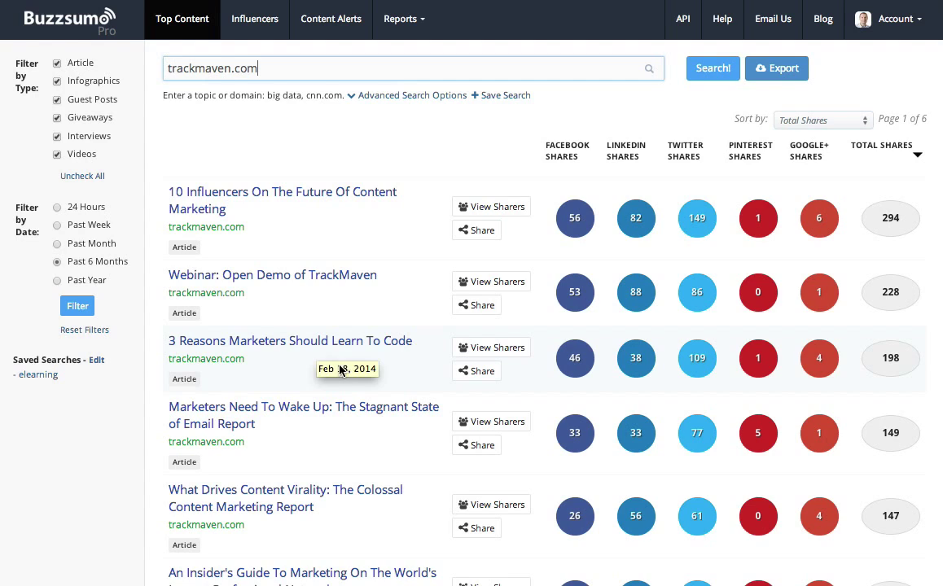
pyautogui.moveTo(356, 388)
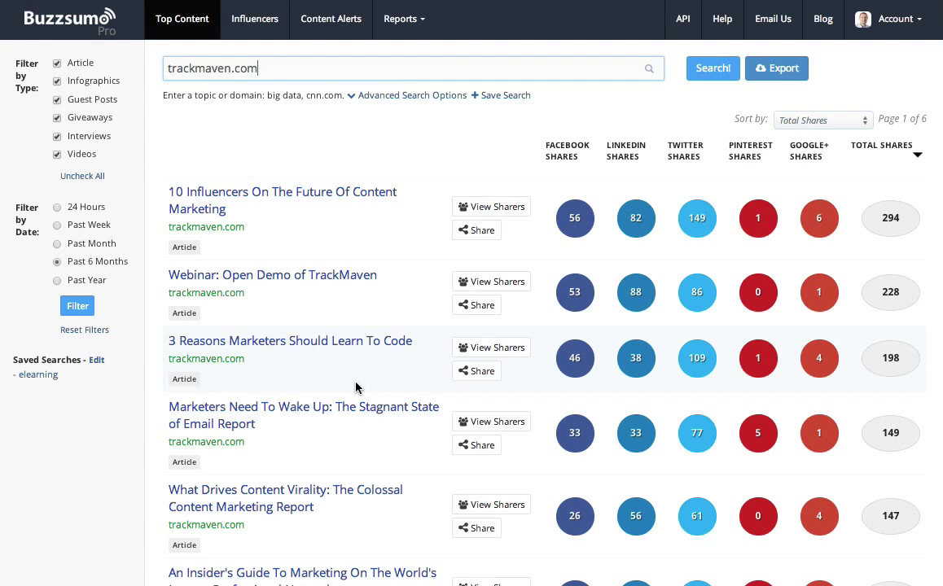
pyautogui.moveTo(354, 372)
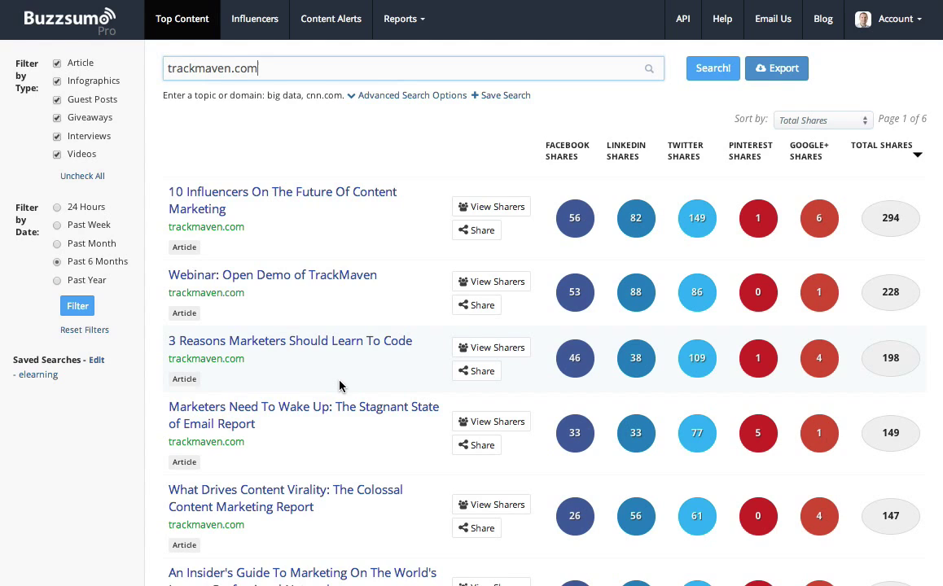
pyautogui.moveTo(726, 291)
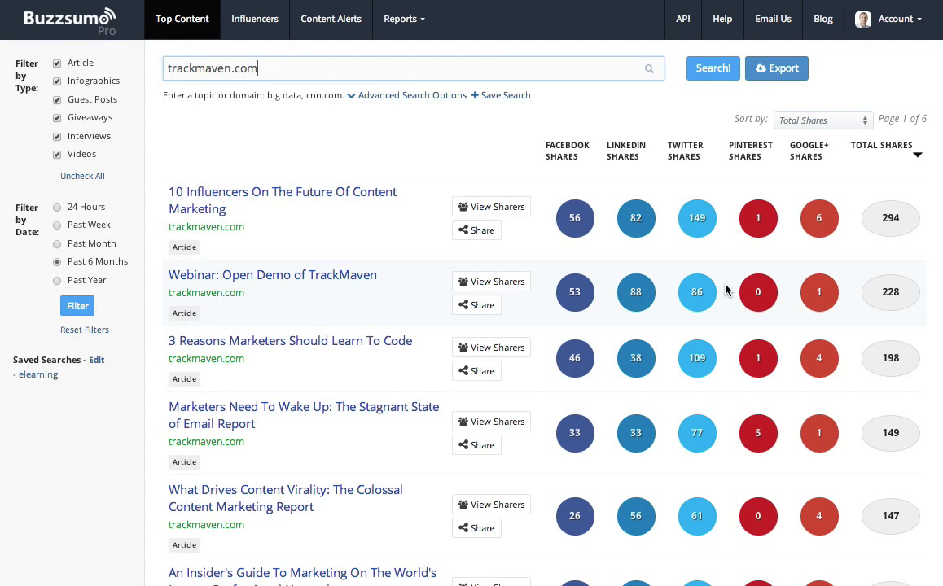
pyautogui.moveTo(711, 282)
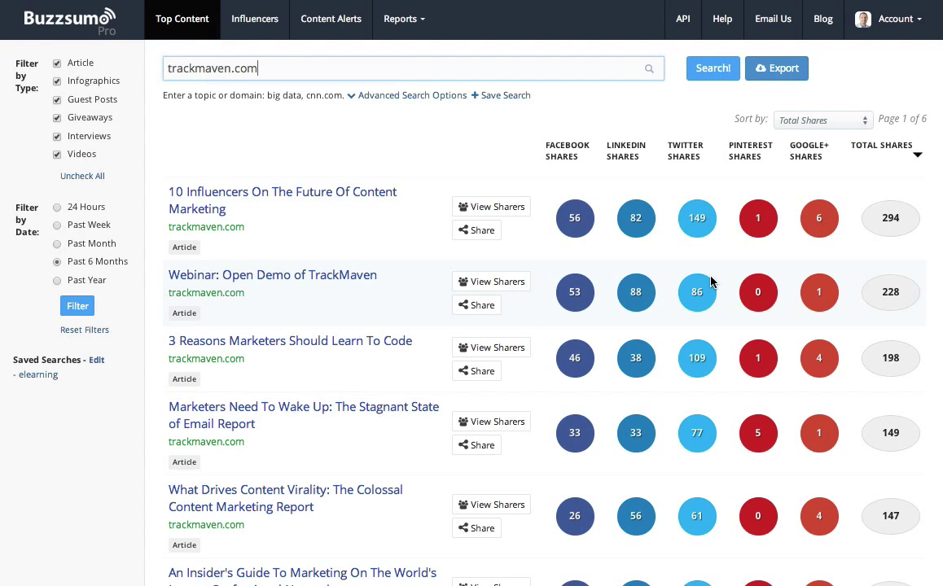
pyautogui.moveTo(717, 196)
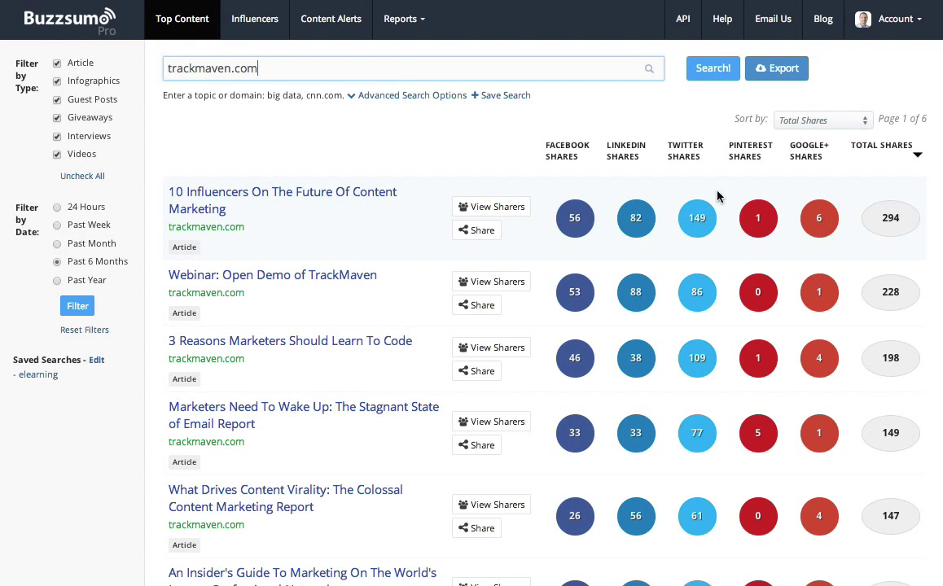
pyautogui.moveTo(489, 206)
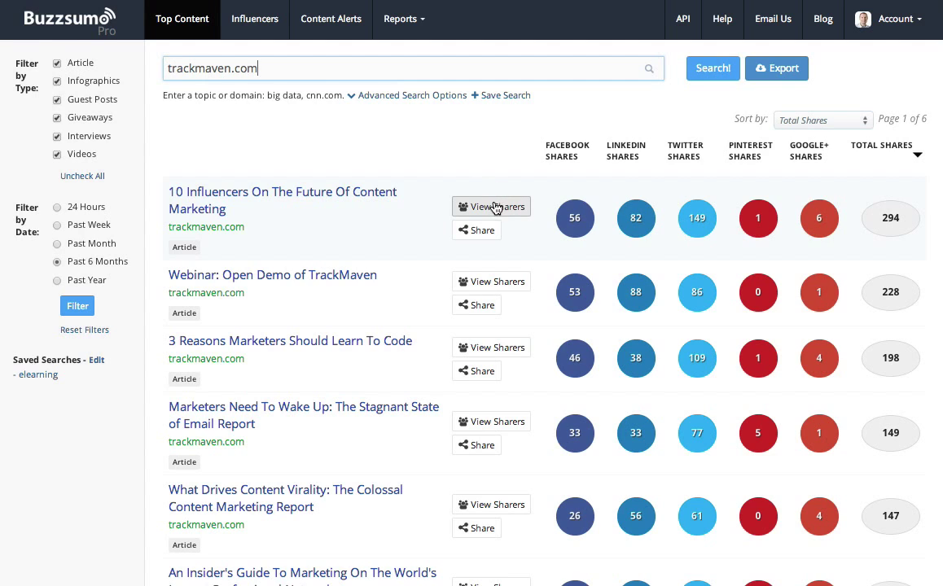
# Step: View and scroll the sharers of '10 Influencers On The Future Of Content Marketing'
pyautogui.click(491, 206)
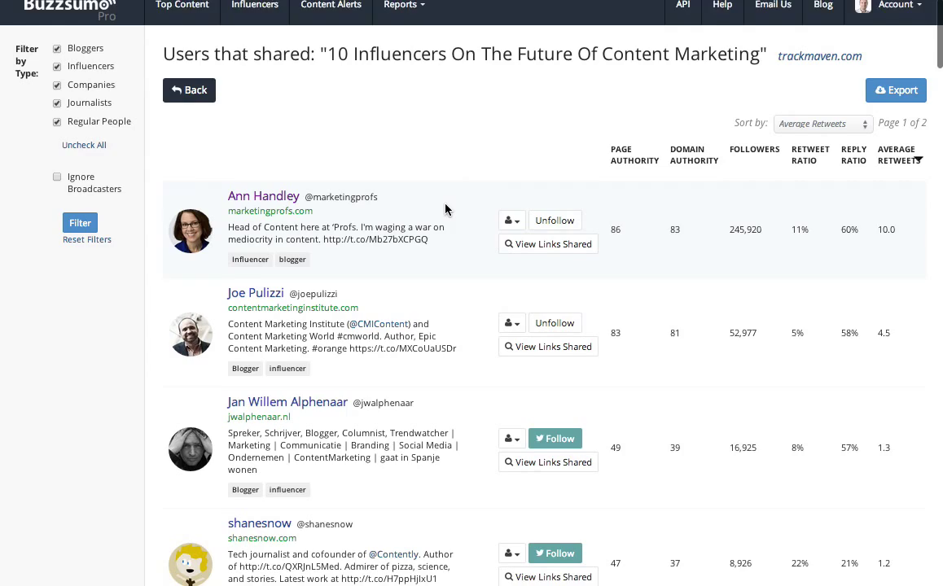
pyautogui.scroll(-3)
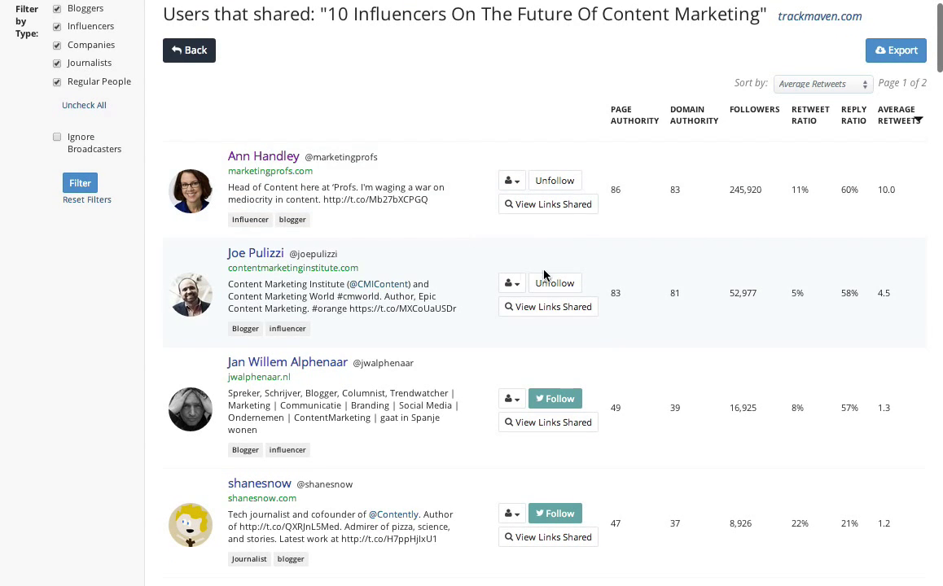
pyautogui.scroll(-3)
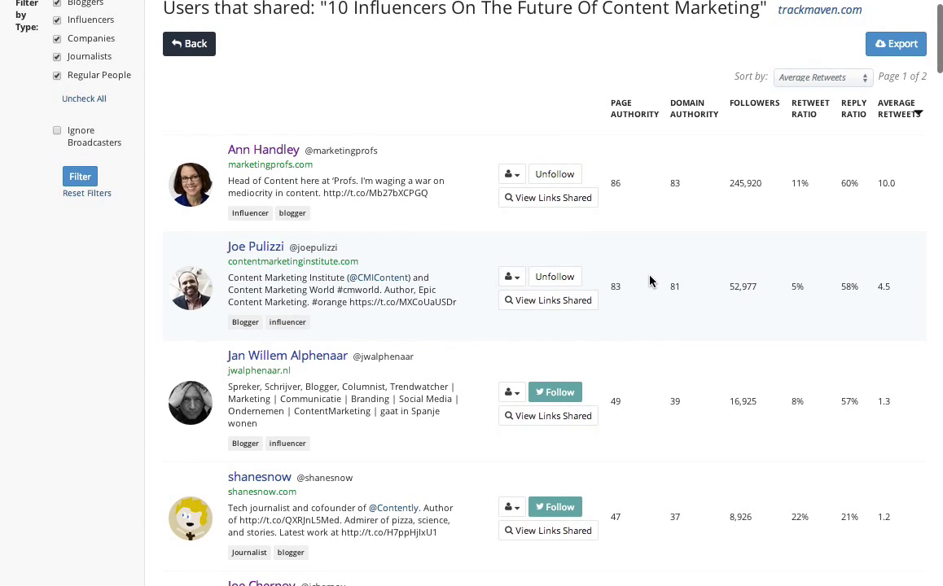
pyautogui.scroll(-3)
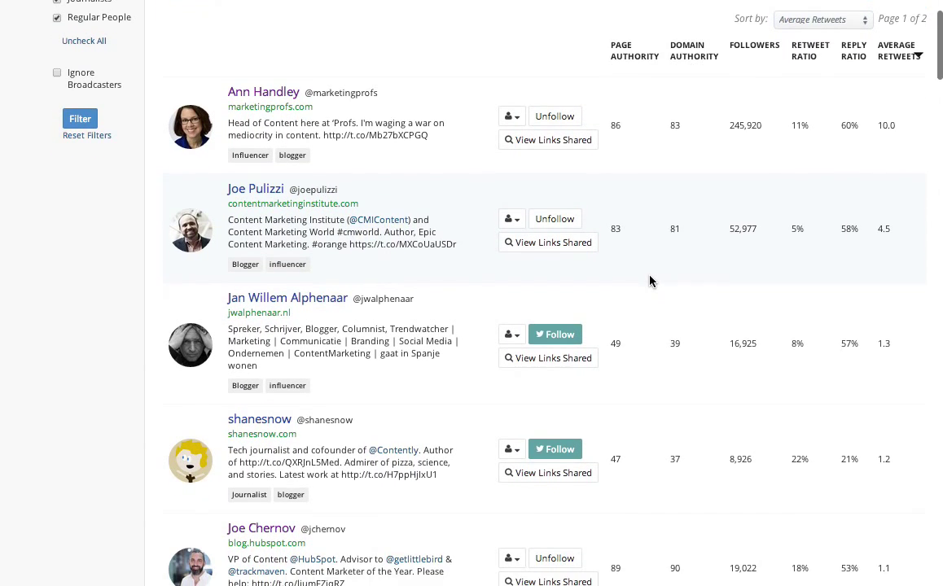
pyautogui.scroll(-3)
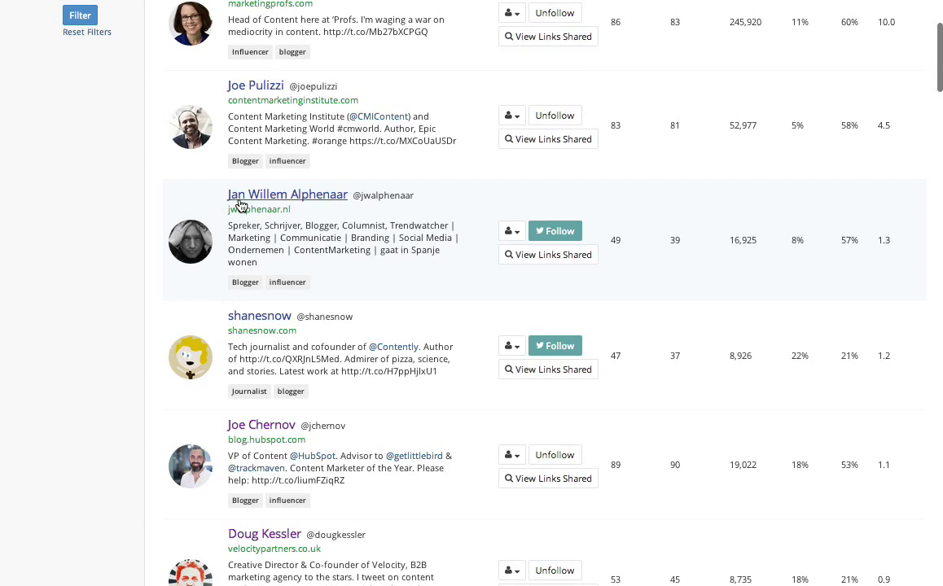
pyautogui.moveTo(784, 253)
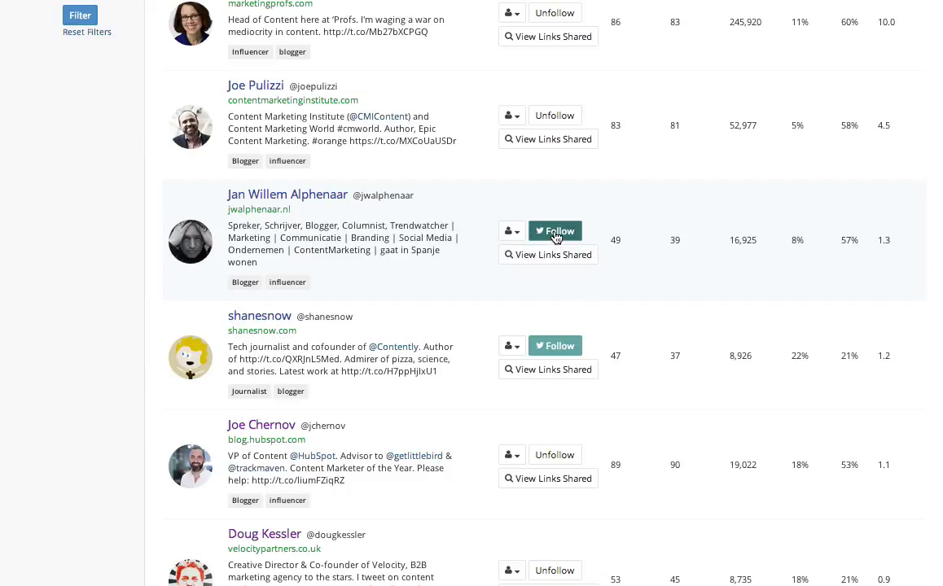
# Step: Open the third sharer's tweet and add-to-list options, then scroll further down
pyautogui.click(511, 231)
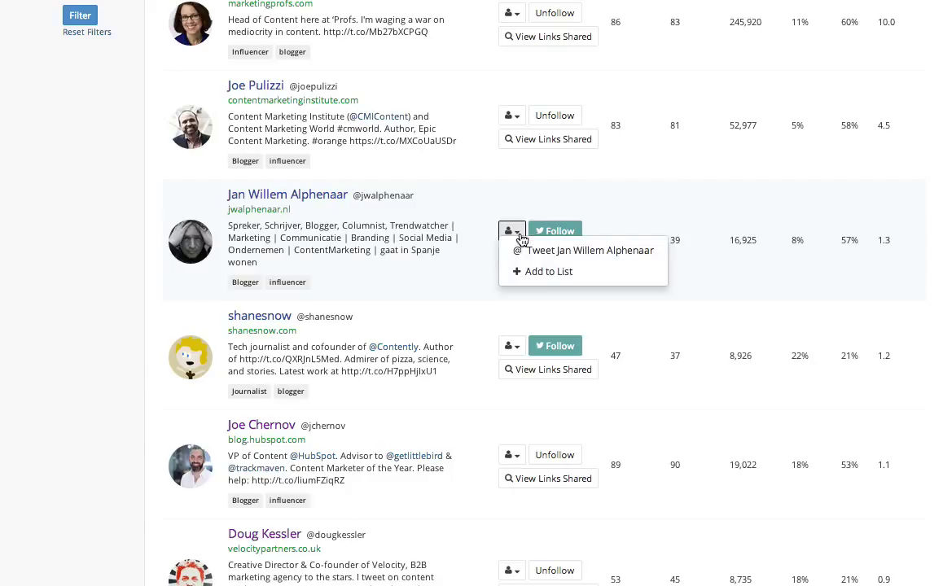
pyautogui.moveTo(474, 297)
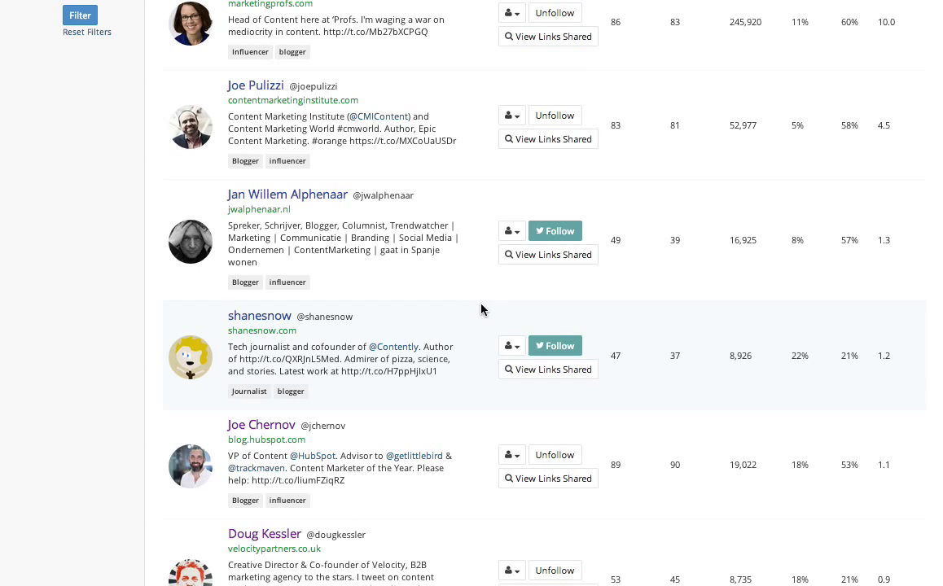
pyautogui.moveTo(435, 330)
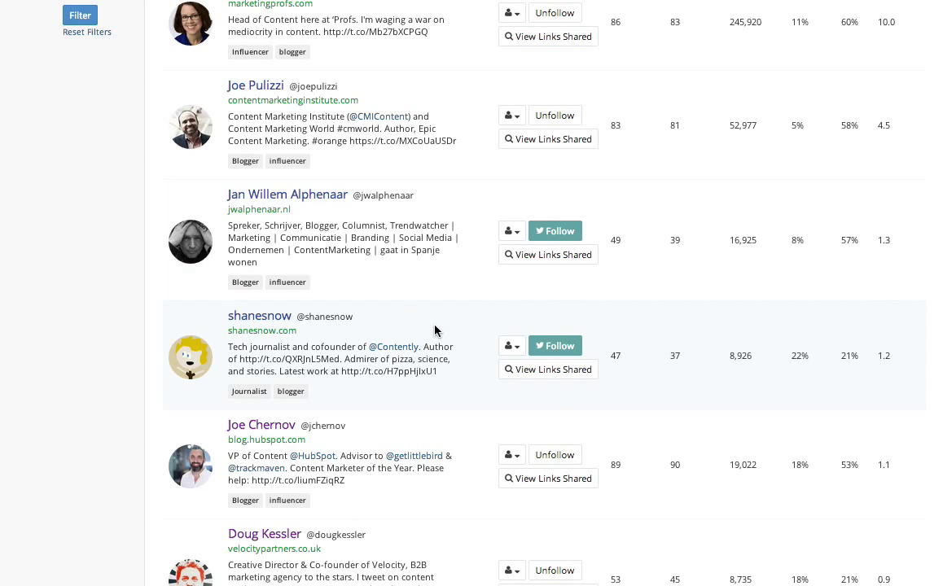
pyautogui.scroll(-3)
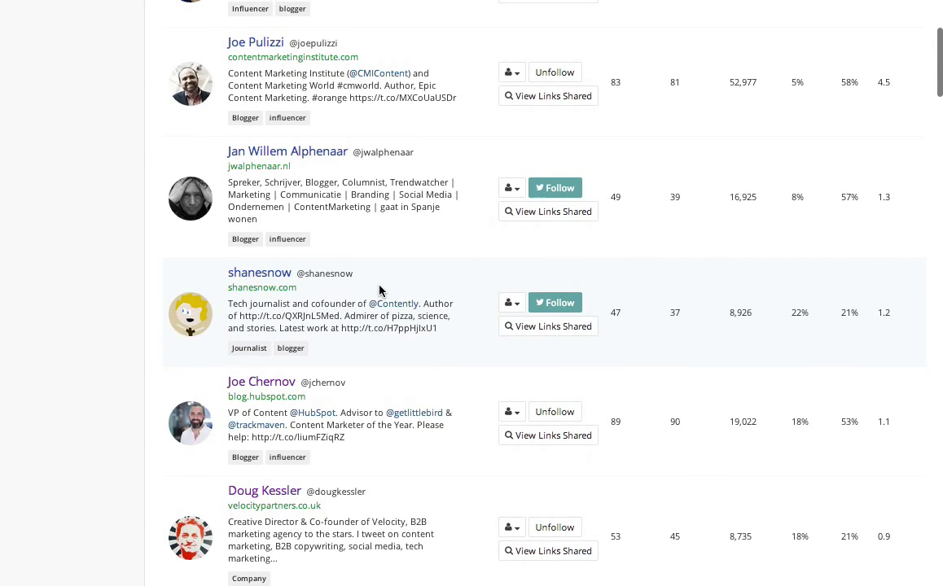
pyautogui.scroll(-3)
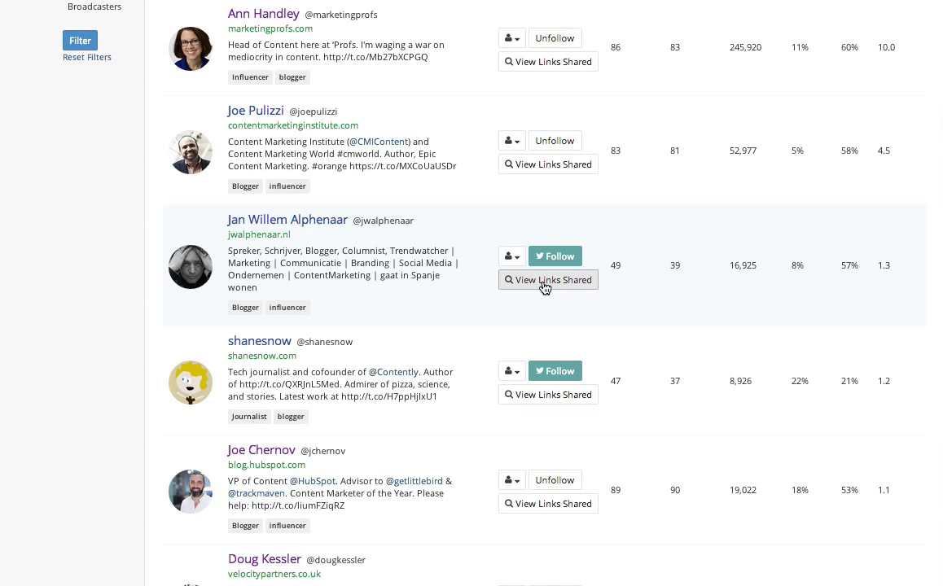
# Step: Analyse Jan Willem Alphenaar's shared links and domains, then close the modal
pyautogui.click(547, 280)
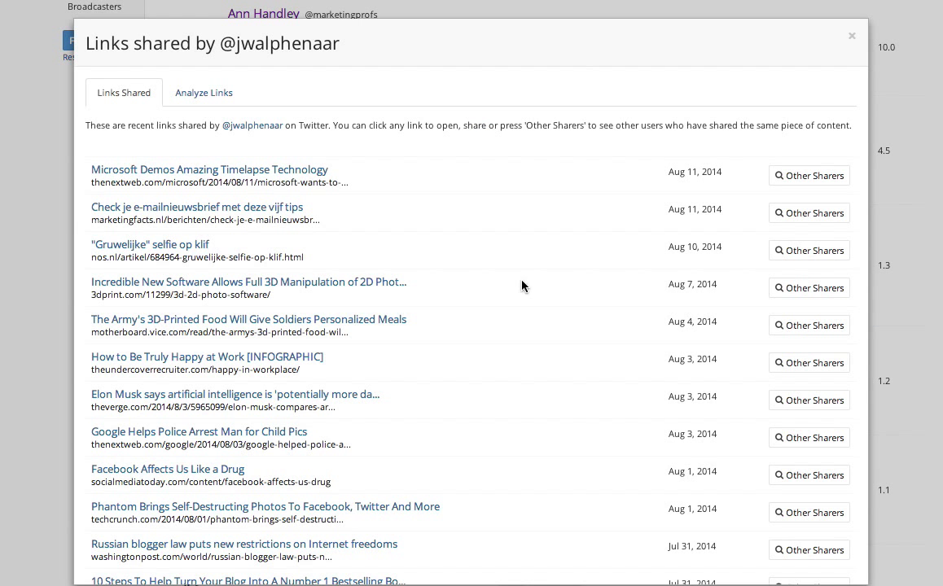
pyautogui.moveTo(249, 319)
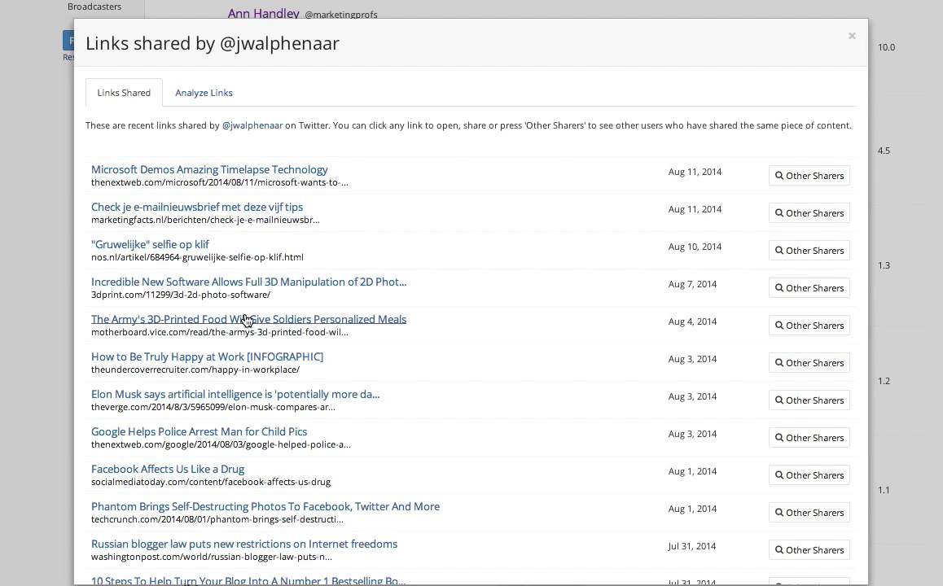
pyautogui.moveTo(247, 269)
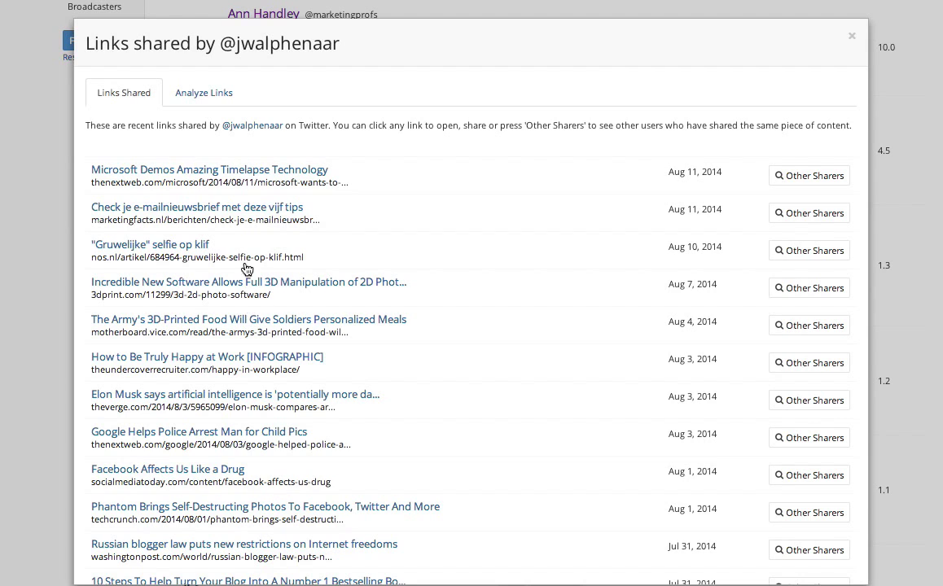
pyautogui.click(203, 92)
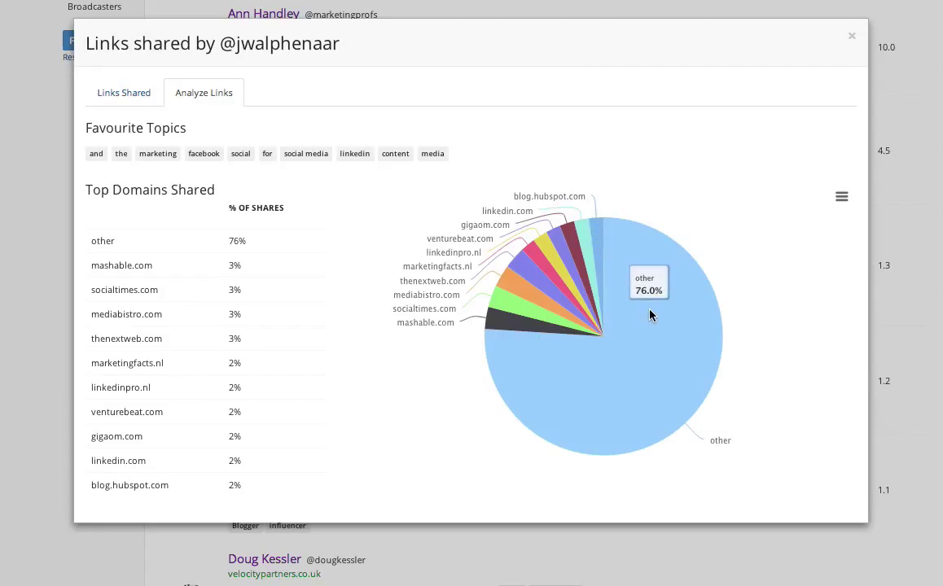
pyautogui.moveTo(600, 255)
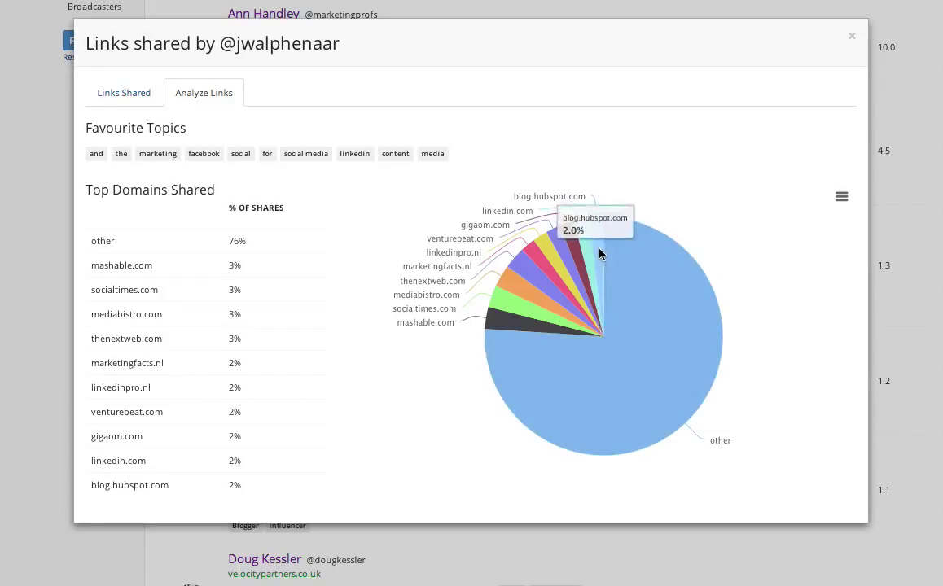
pyautogui.moveTo(643, 265)
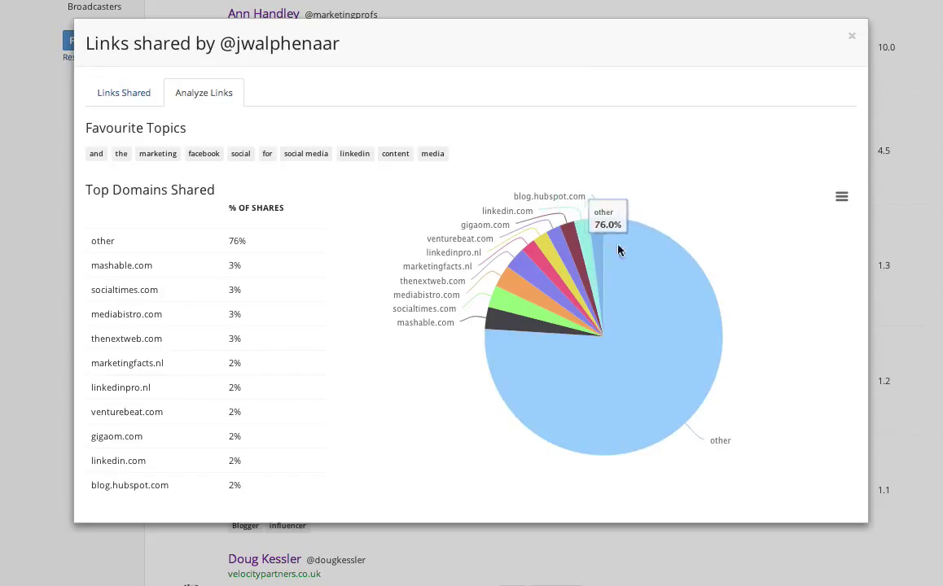
pyautogui.moveTo(854, 40)
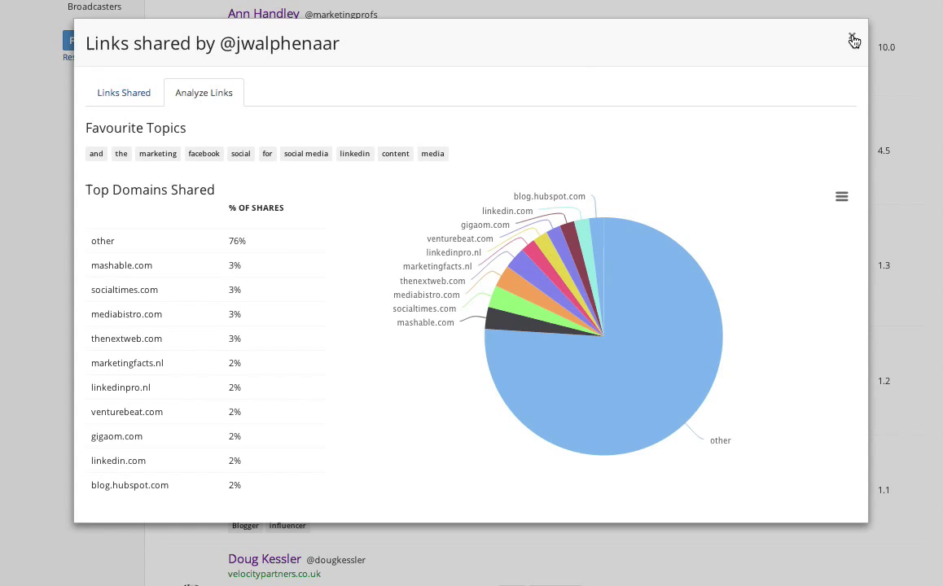
pyautogui.click(853, 41)
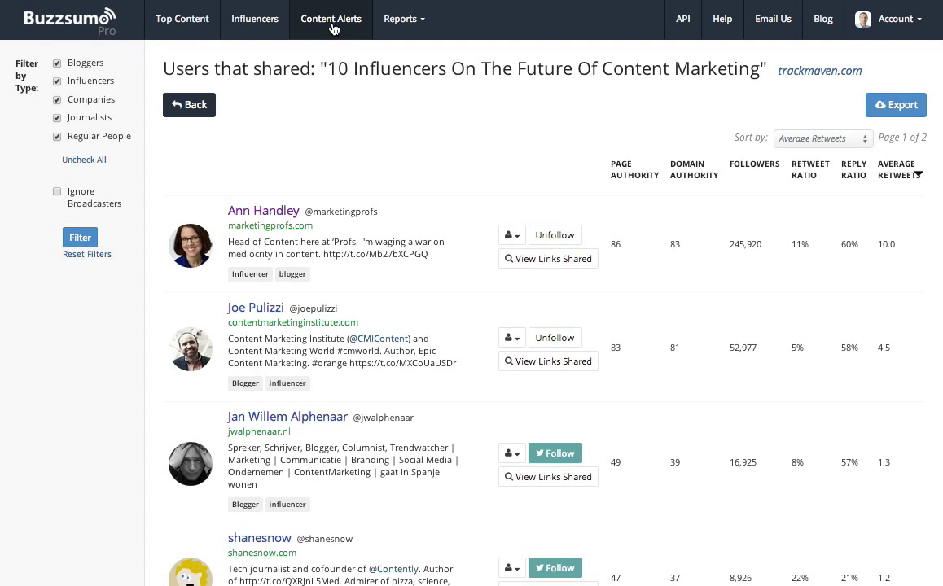
# Step: Open a new Keyword Alert form under Content Alerts, then dismiss it
pyautogui.click(330, 19)
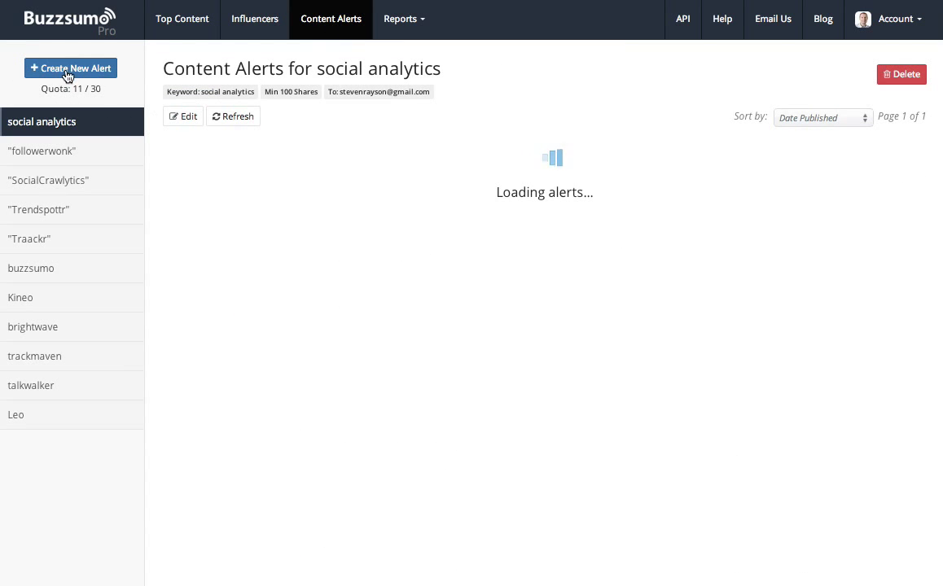
pyautogui.click(70, 67)
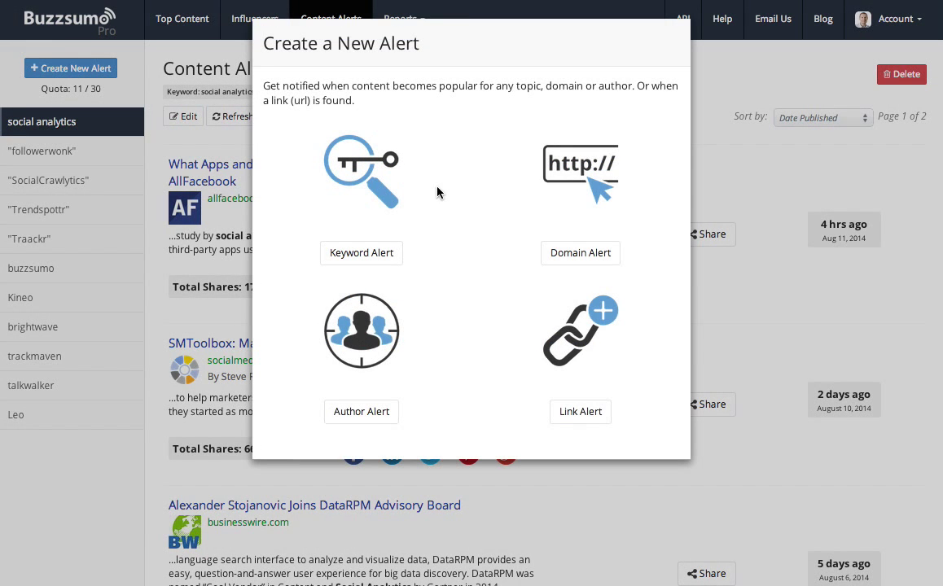
pyautogui.moveTo(449, 199)
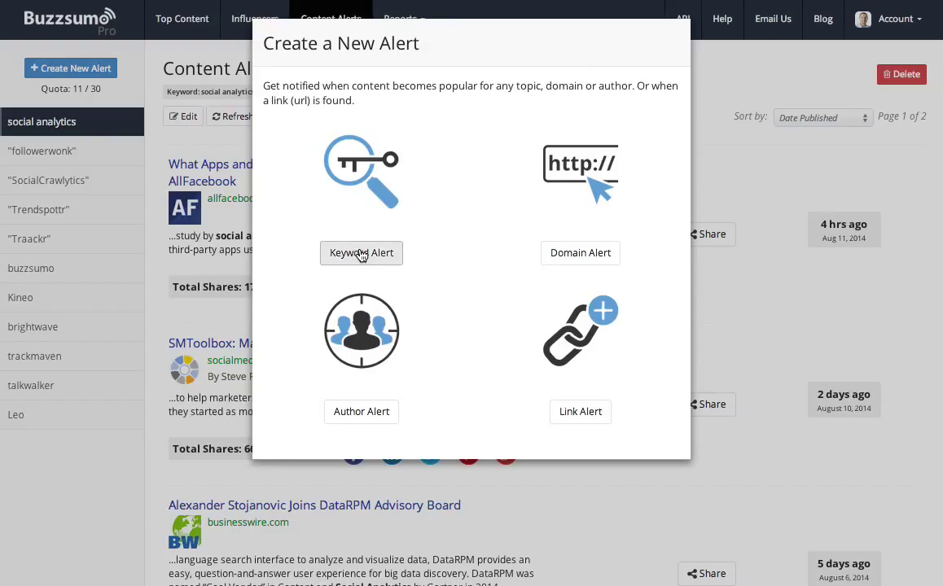
pyautogui.click(361, 252)
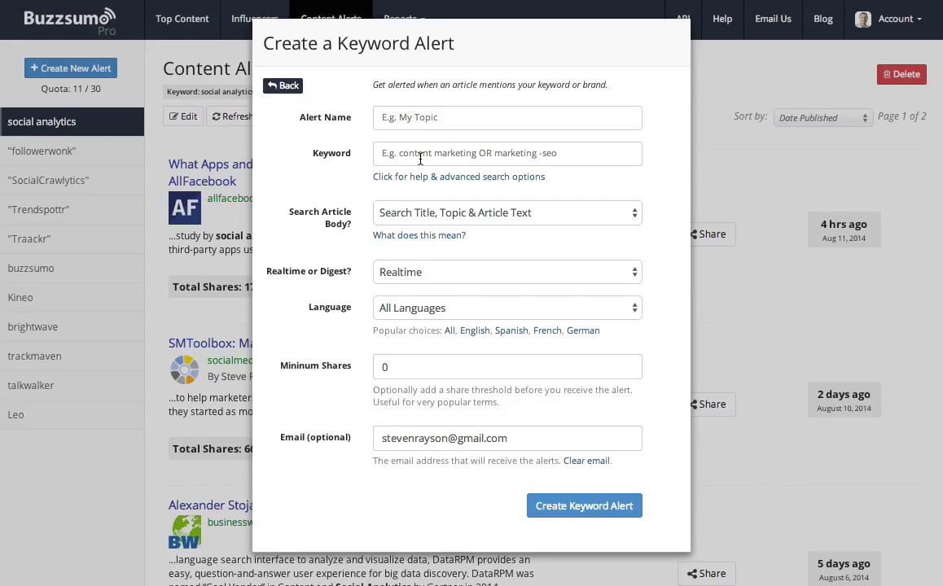
pyautogui.moveTo(423, 172)
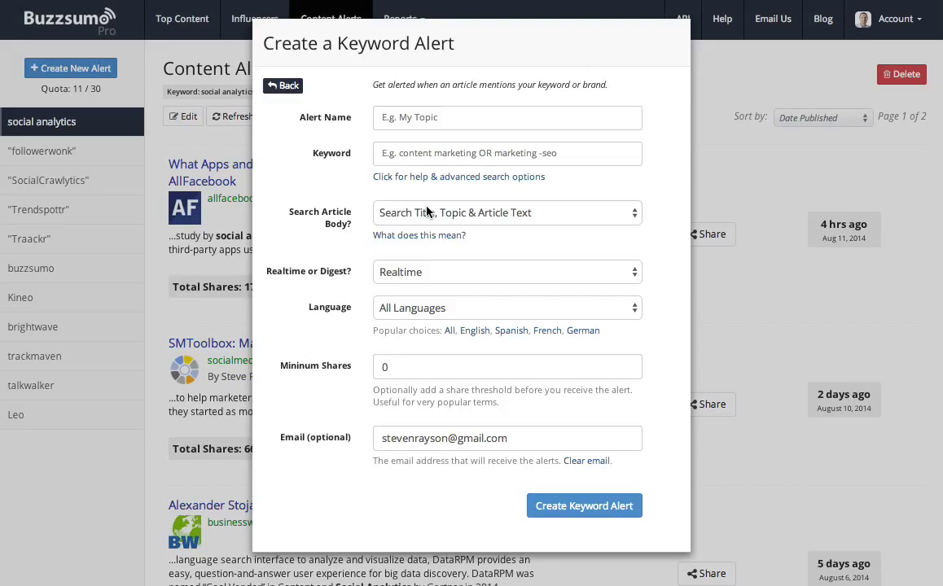
pyautogui.moveTo(432, 250)
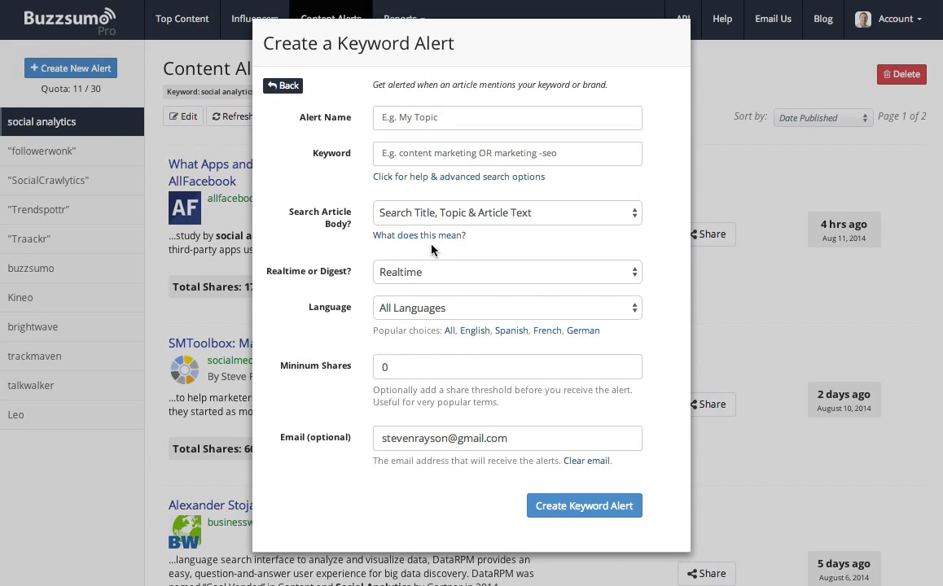
pyautogui.moveTo(440, 277)
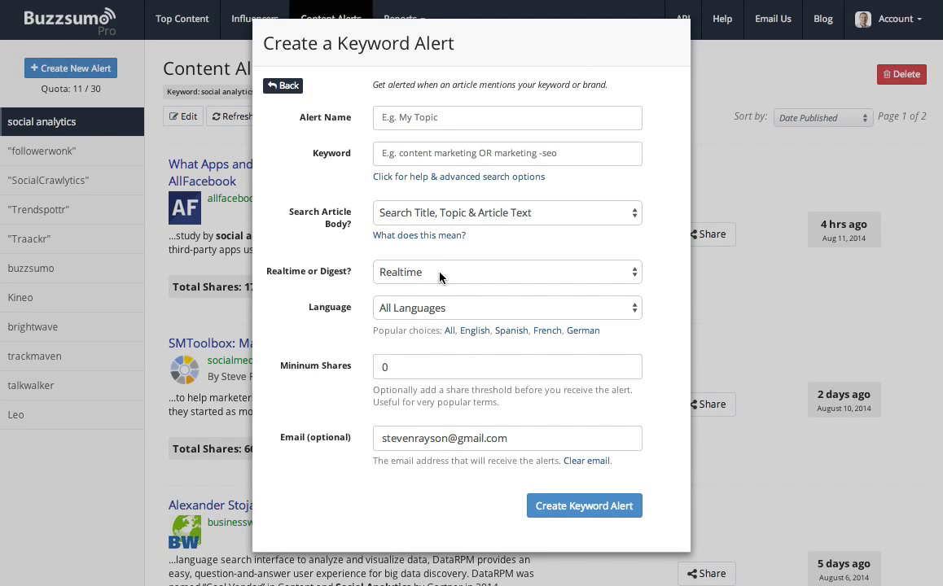
pyautogui.moveTo(497, 423)
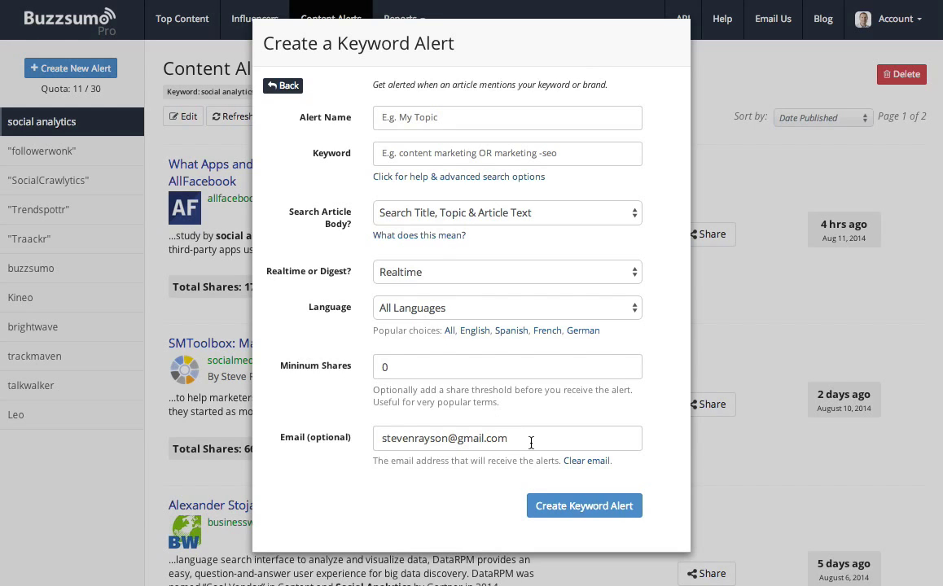
pyautogui.click(283, 85)
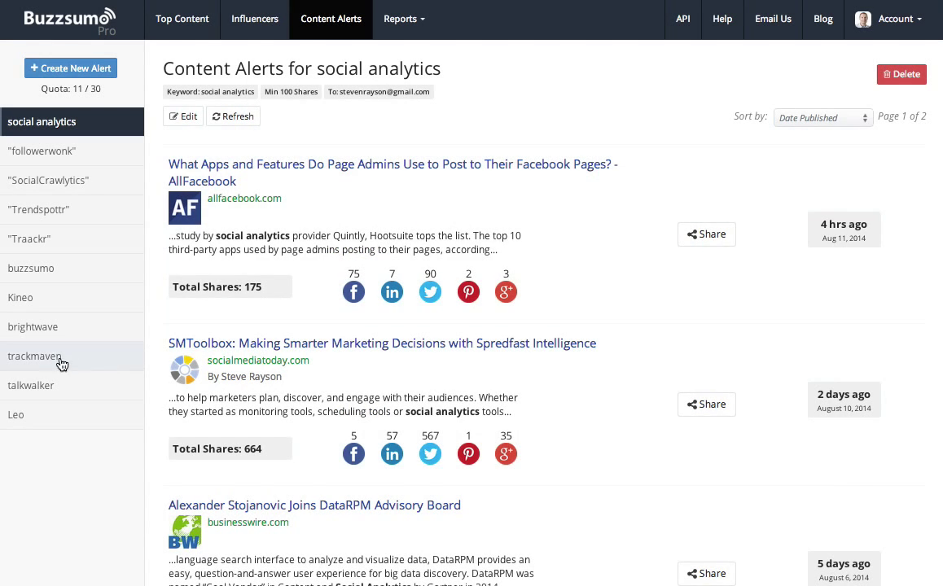
# Step: Show the trackmaven alert's four pages of results, led by a 332-share Hubspot post
pyautogui.click(34, 356)
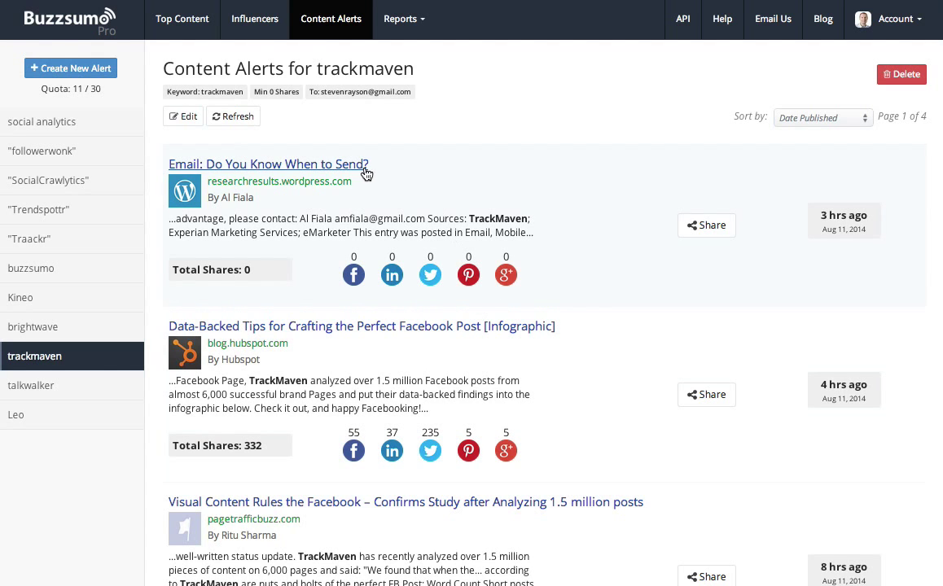
pyautogui.scroll(-3)
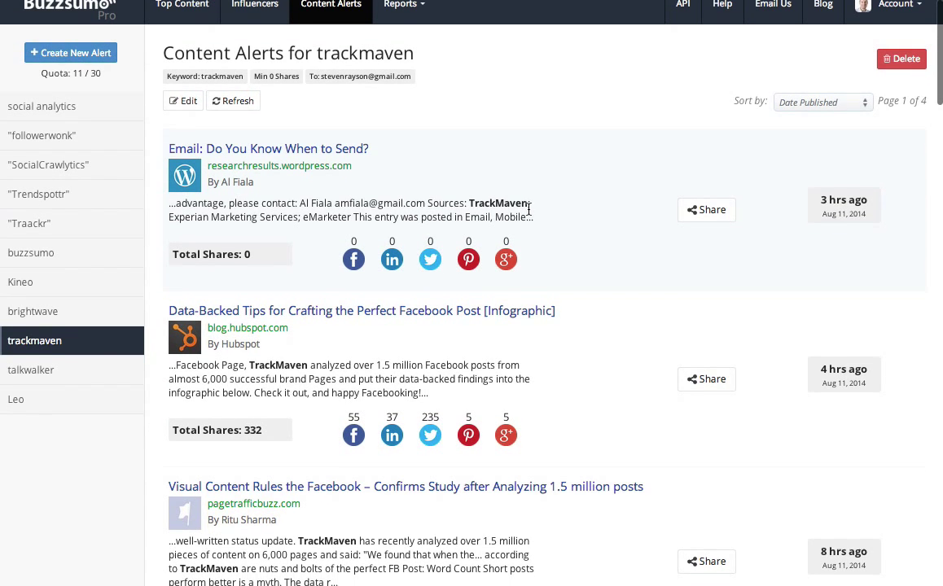
pyautogui.scroll(-3)
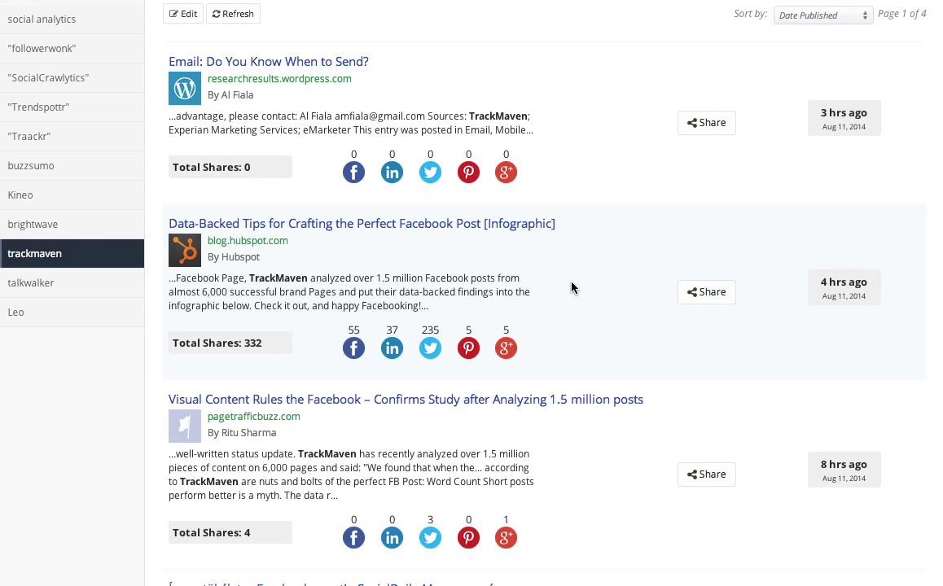
pyautogui.moveTo(444, 258)
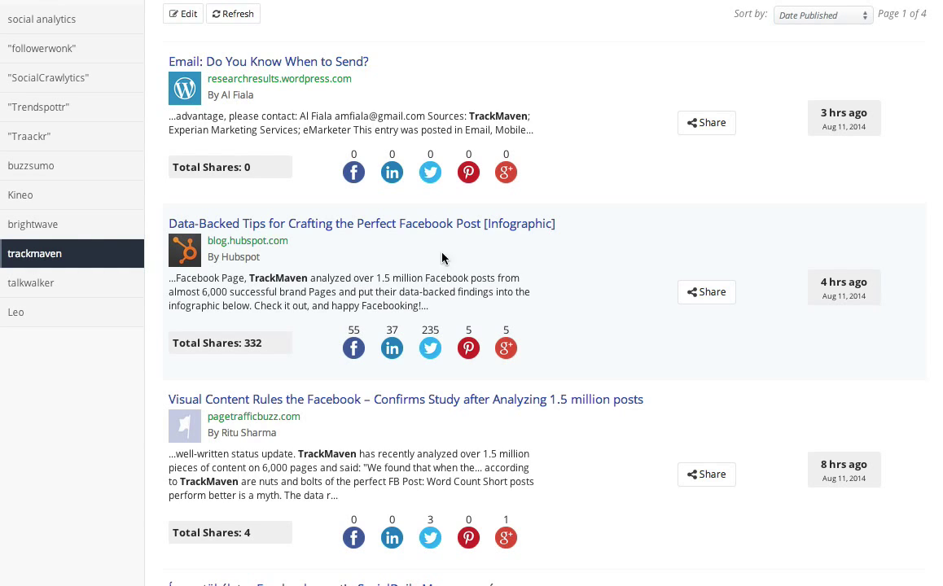
pyautogui.moveTo(362, 271)
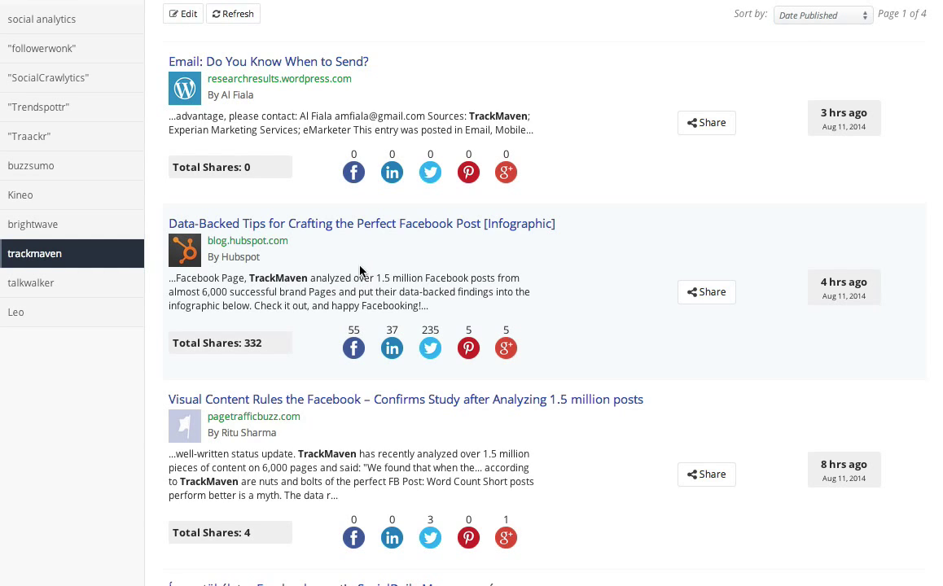
pyautogui.moveTo(415, 273)
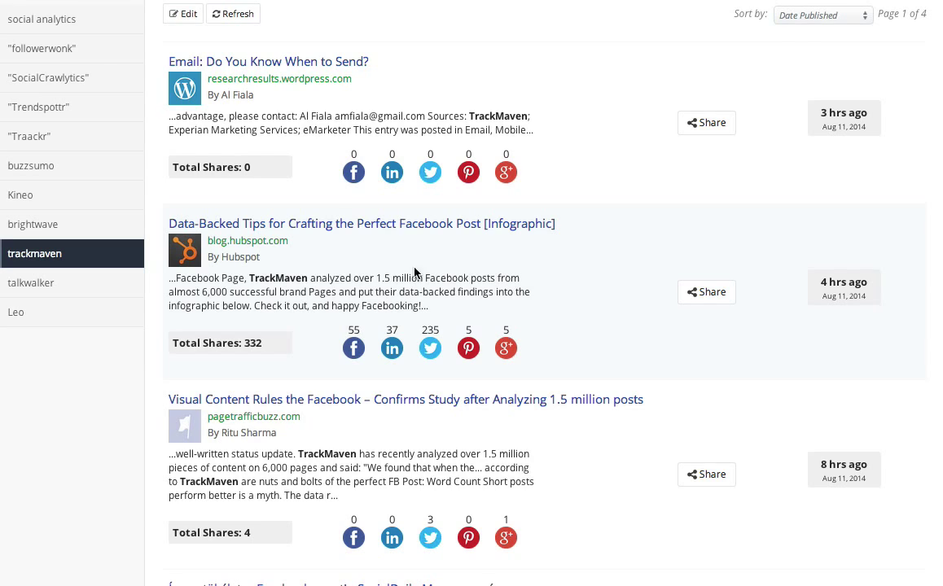
pyautogui.moveTo(604, 323)
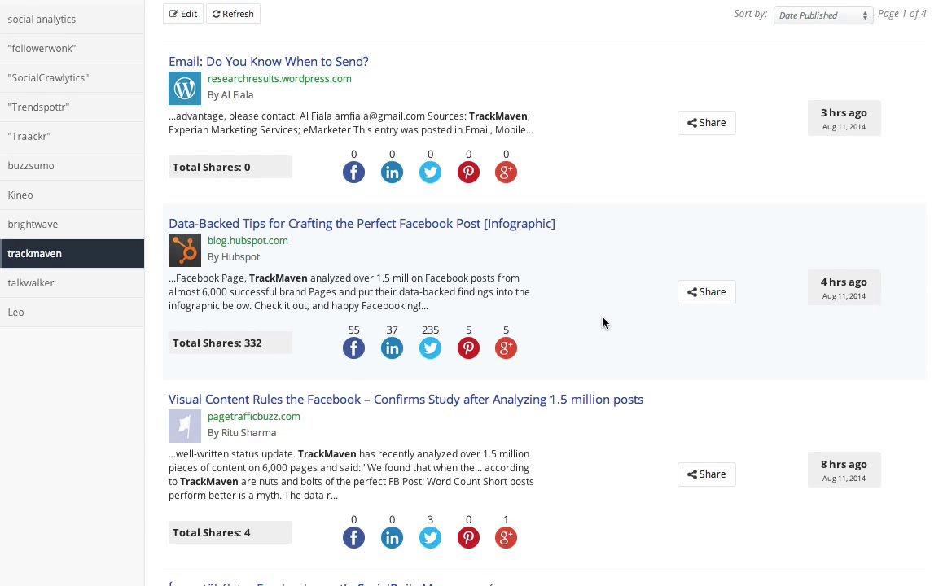
pyautogui.moveTo(472, 442)
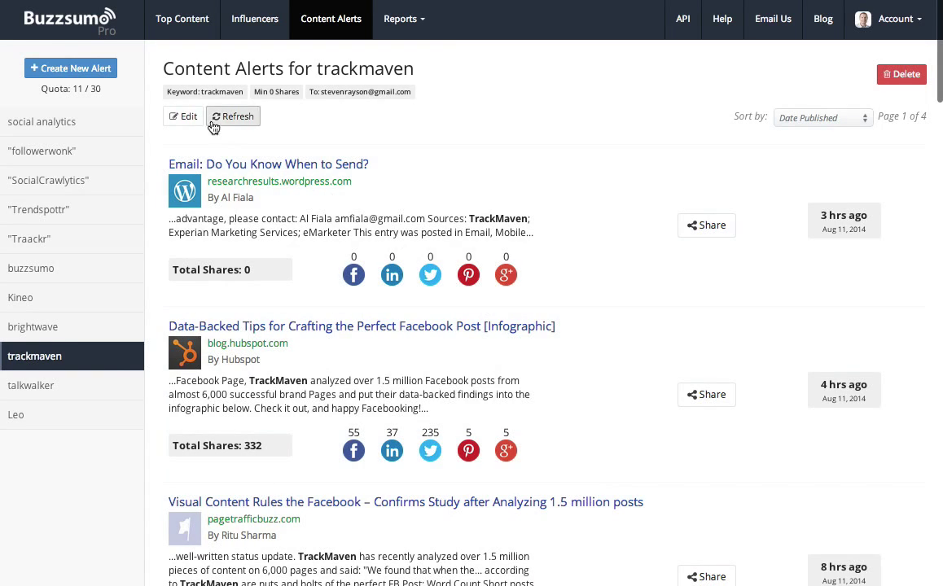
# Step: Fill a new domain alert with name trackmaven and domain trackmaven.com
pyautogui.click(70, 68)
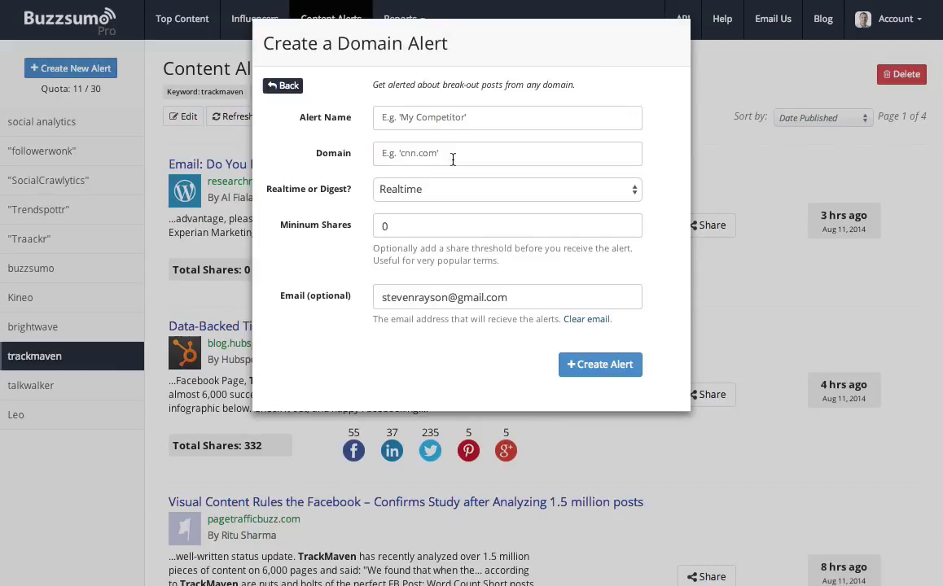
pyautogui.write('trackmaven')
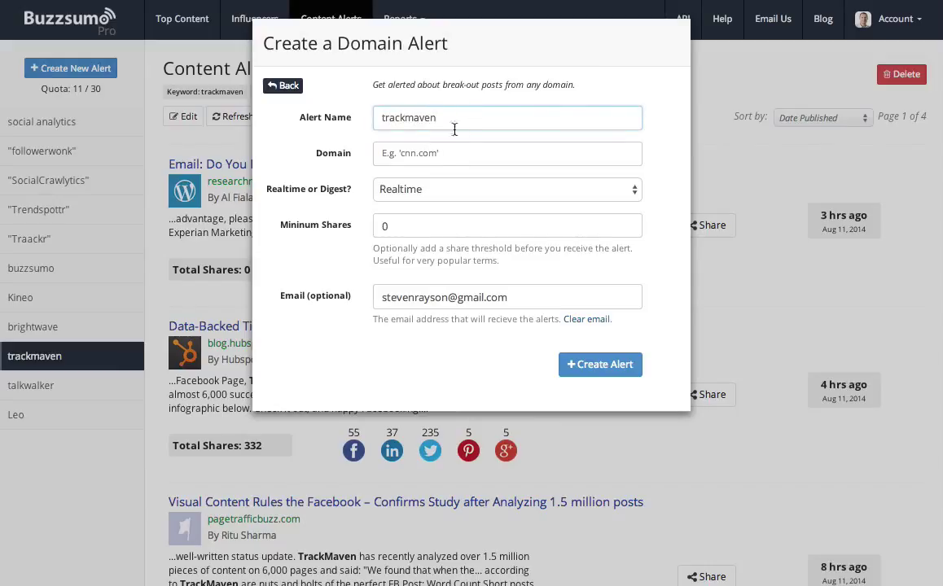
pyautogui.write('track')
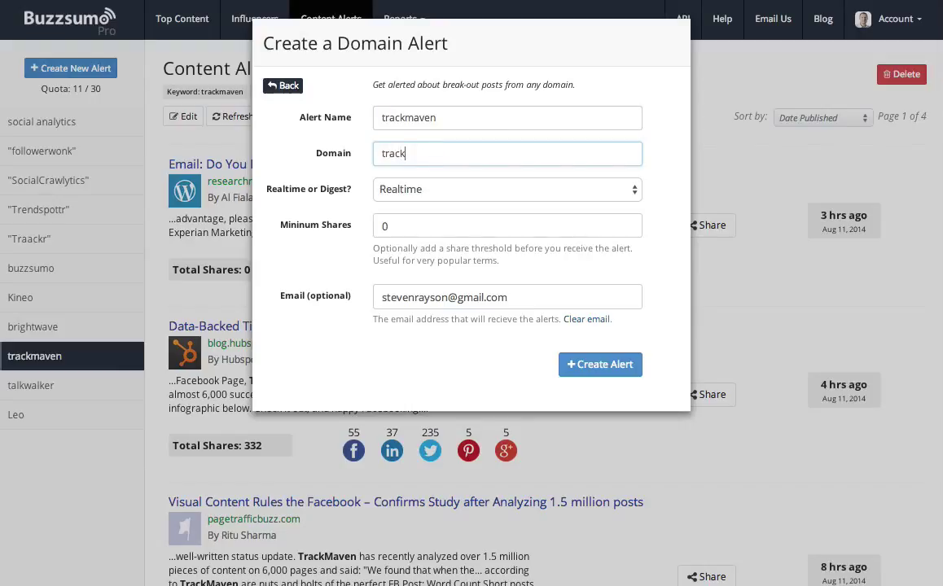
pyautogui.write('aven.com')
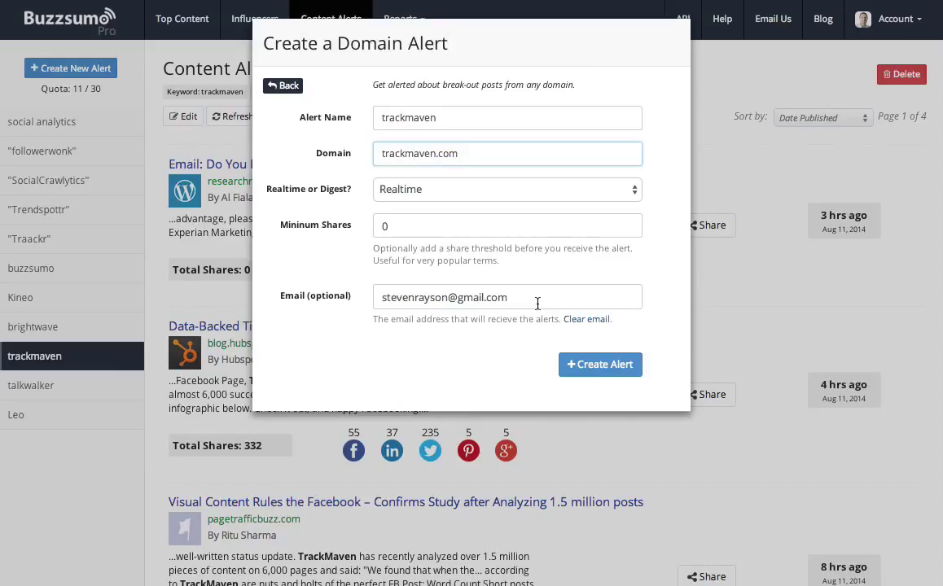
pyautogui.moveTo(520, 289)
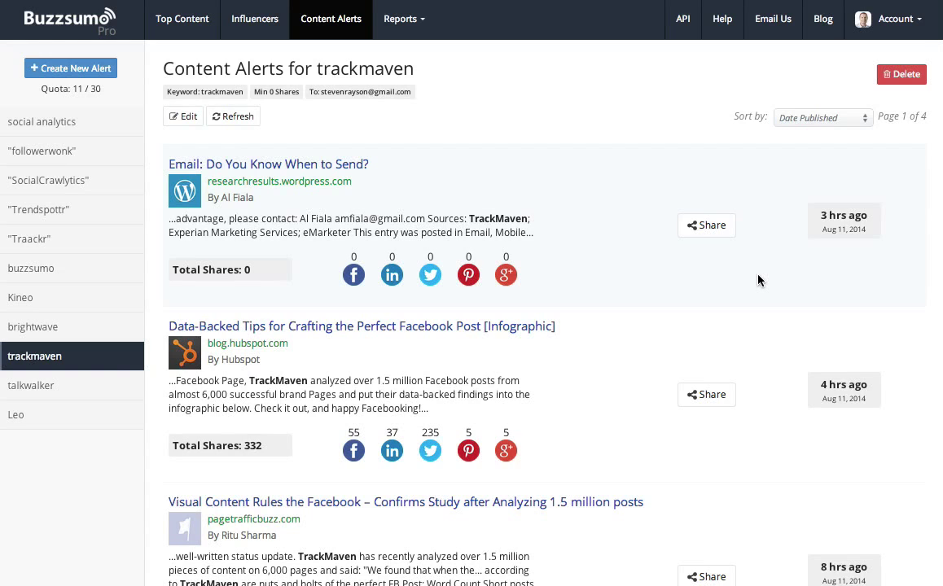
pyautogui.moveTo(649, 236)
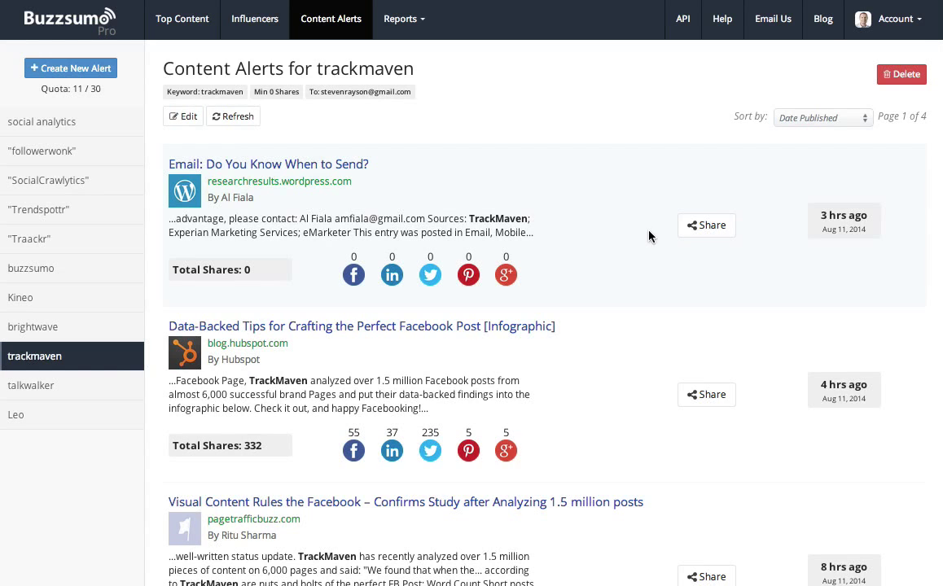